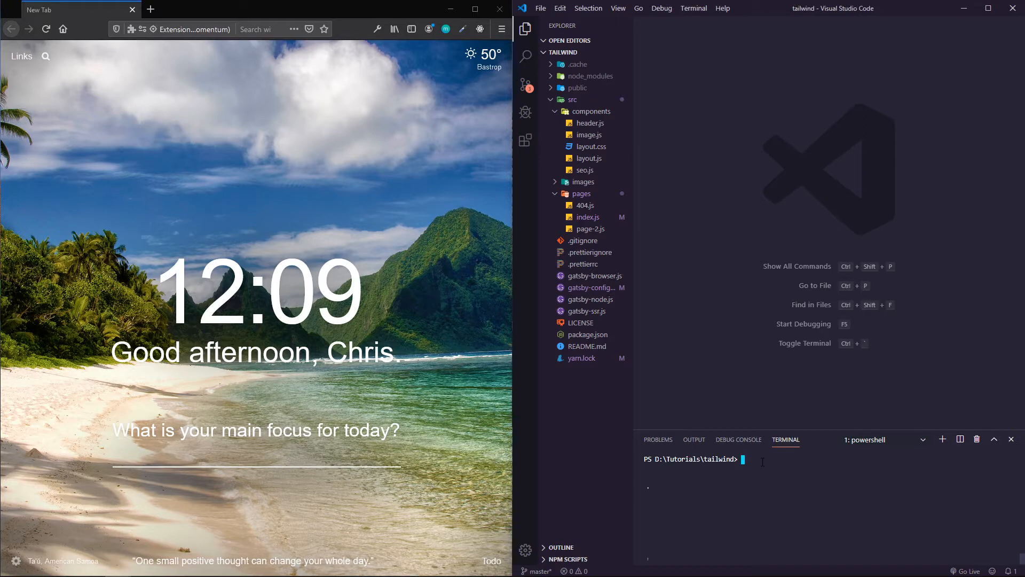
- Install tailwindcss 1.1.4 as a dev dependency with yarn add --dev tailwindcss
type("yarn add --dev")
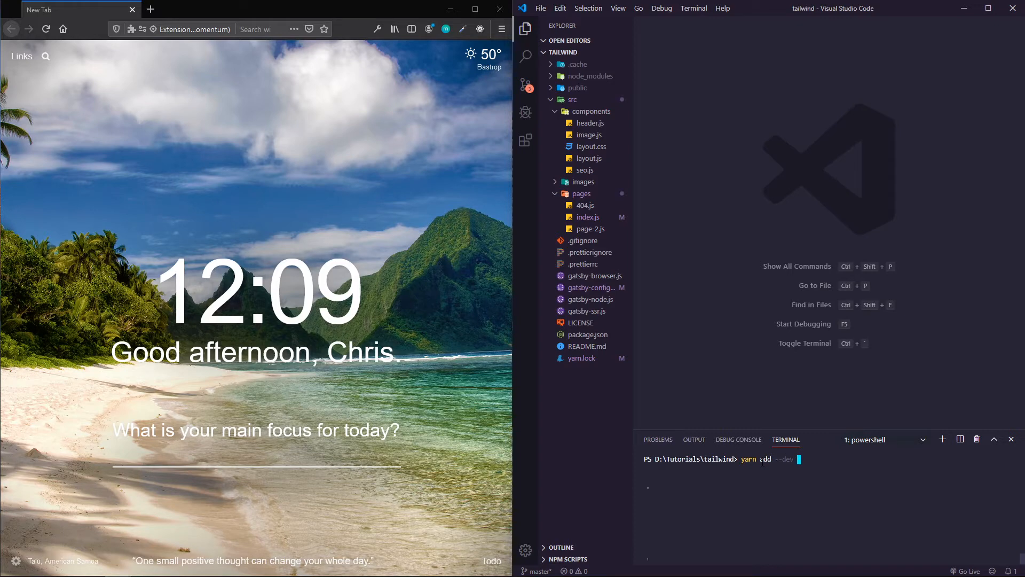
type("tailwind")
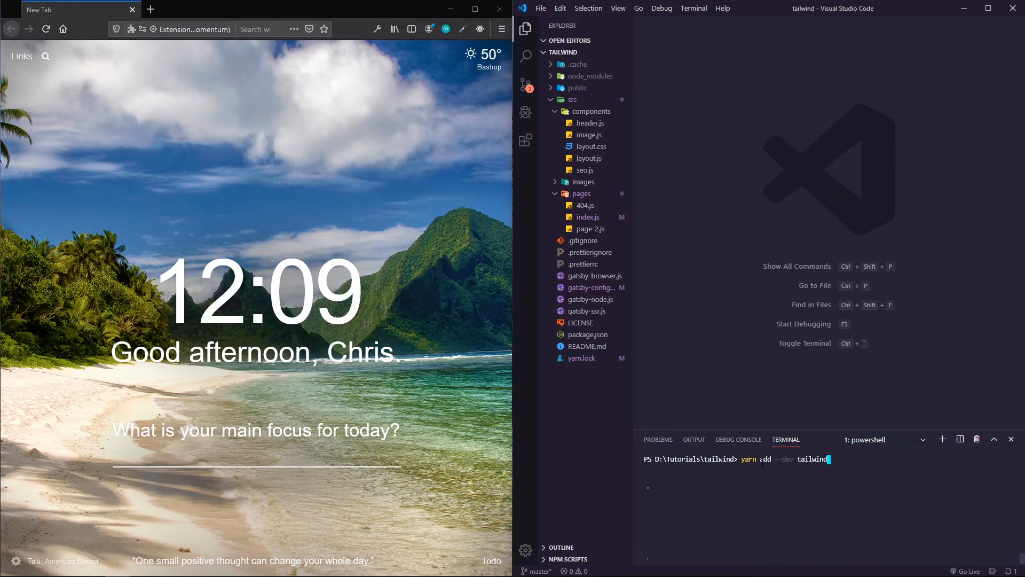
type("css")
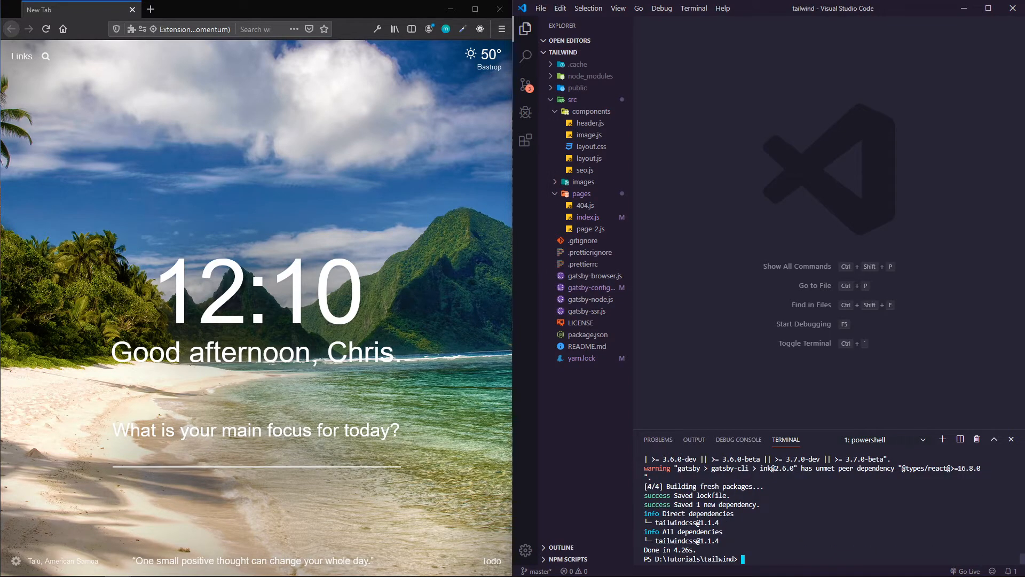
left_click(586, 334)
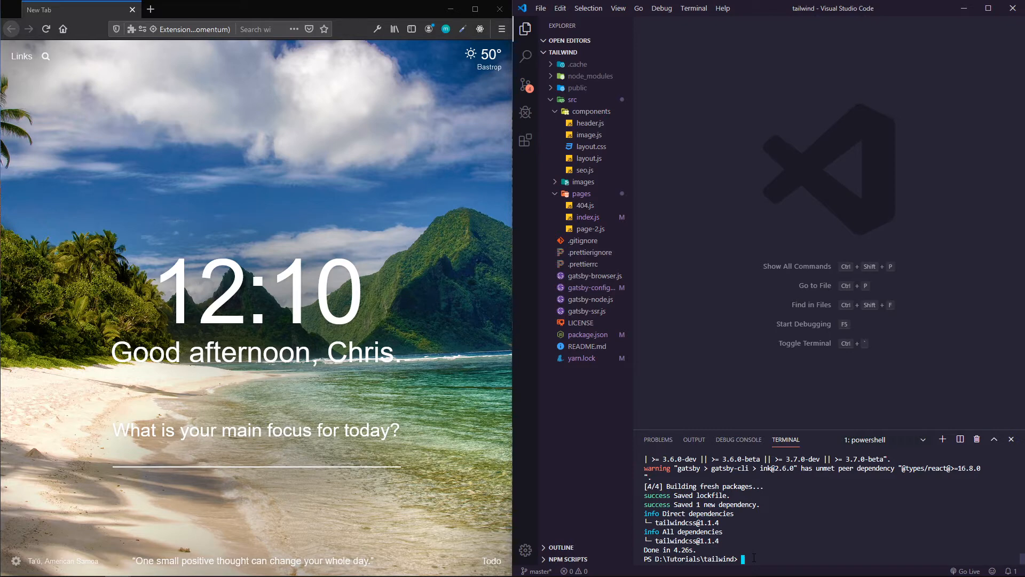
- Install gatsby-plugin-postcss 2.1.19 with yarn add in the terminal
type("yarn add")
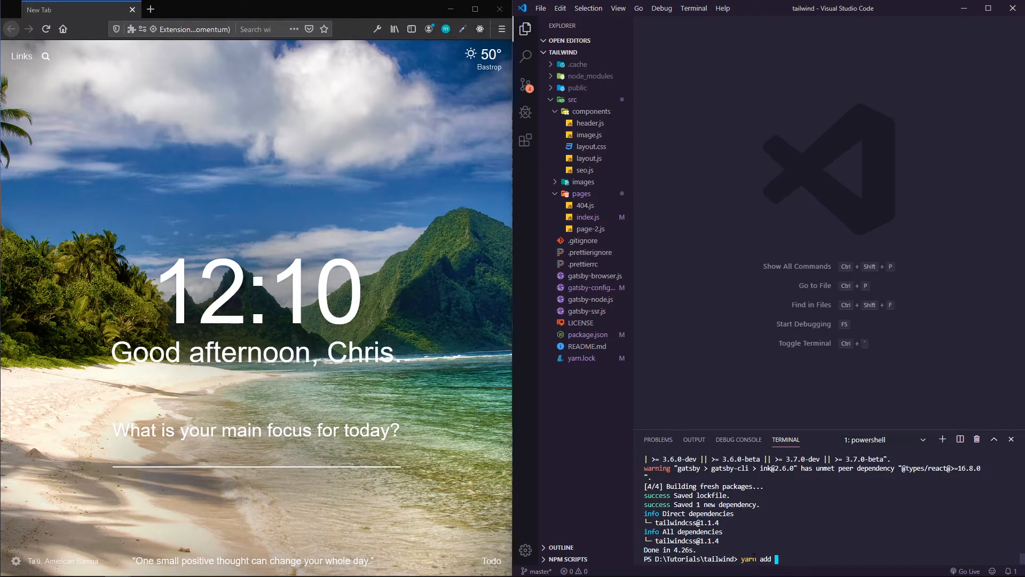
type("g")
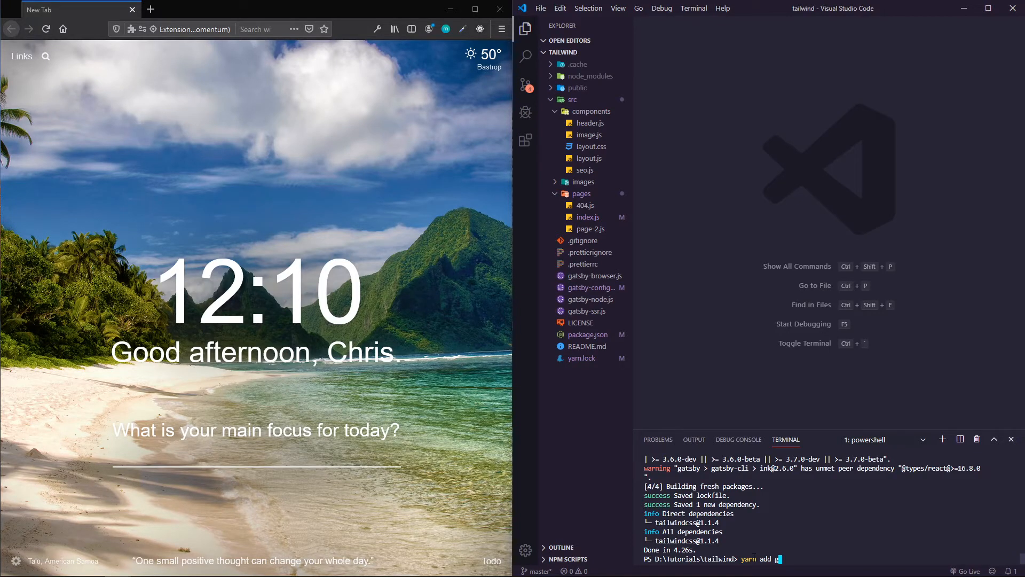
type("atsby-plugin-post")
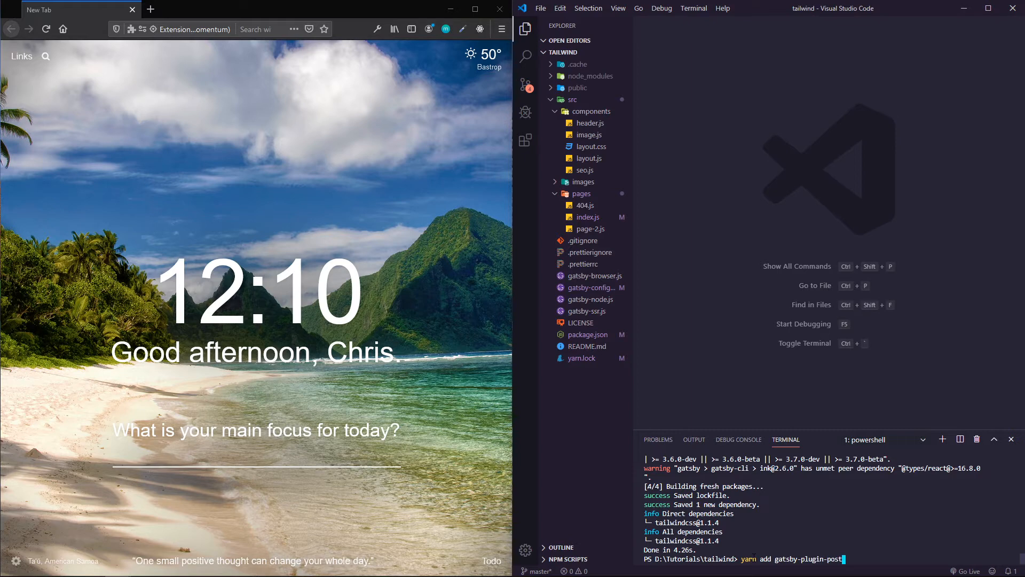
key("enter")
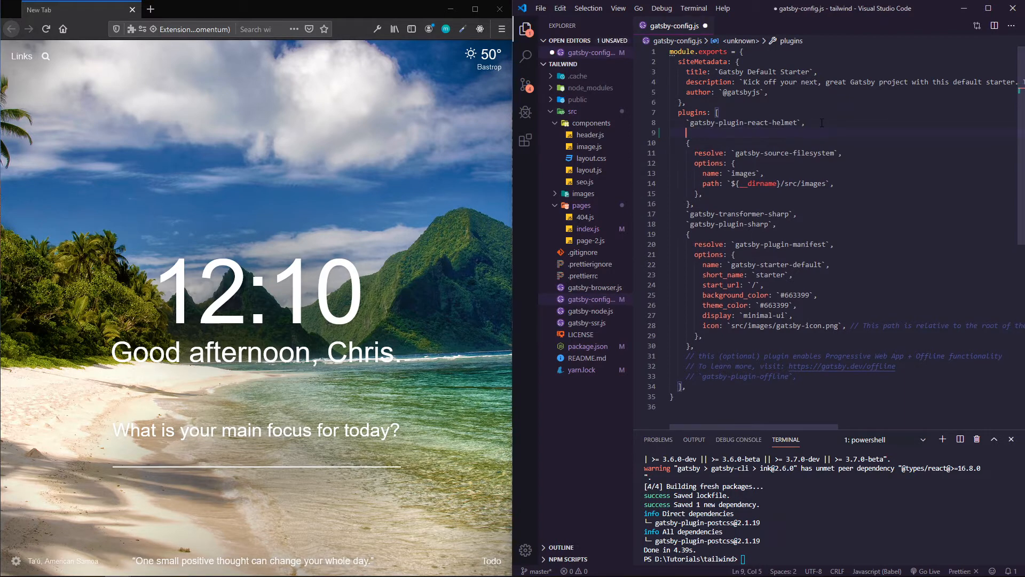
- Add `gatsby-plugin-postcss` to gatsby-config.js plugins, then save and close the file
type("`")
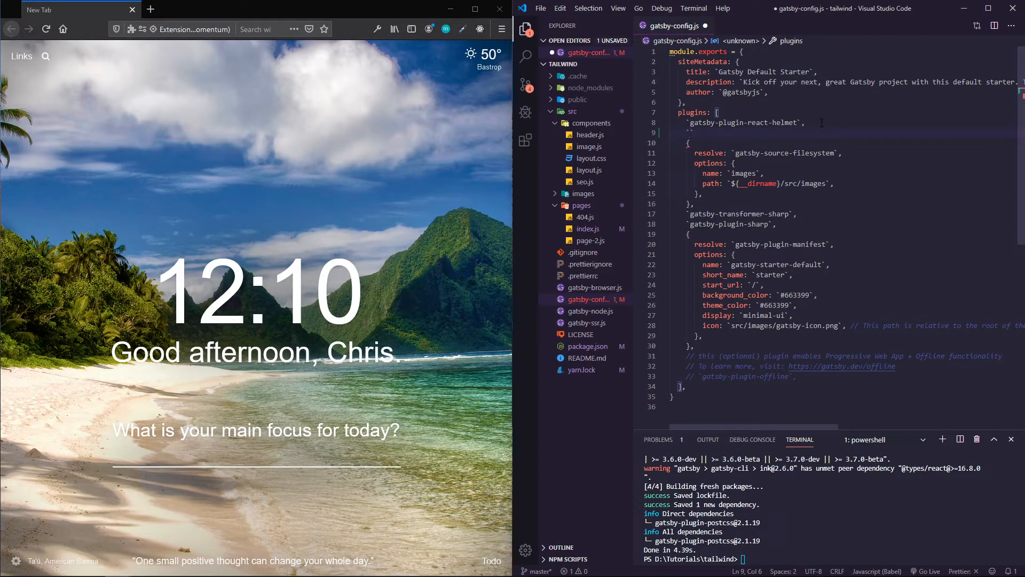
type("gatsby`")
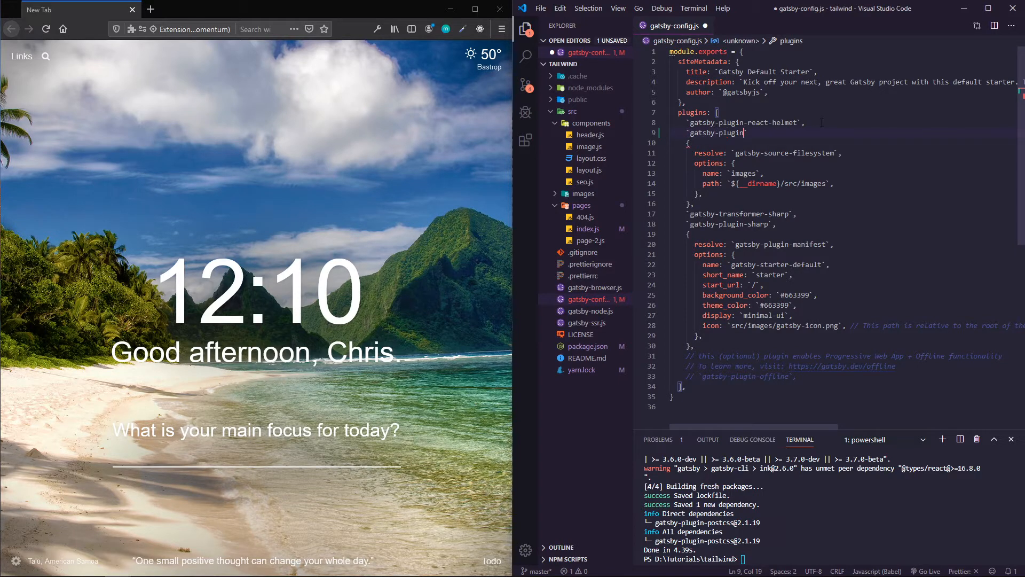
type("-postcss")
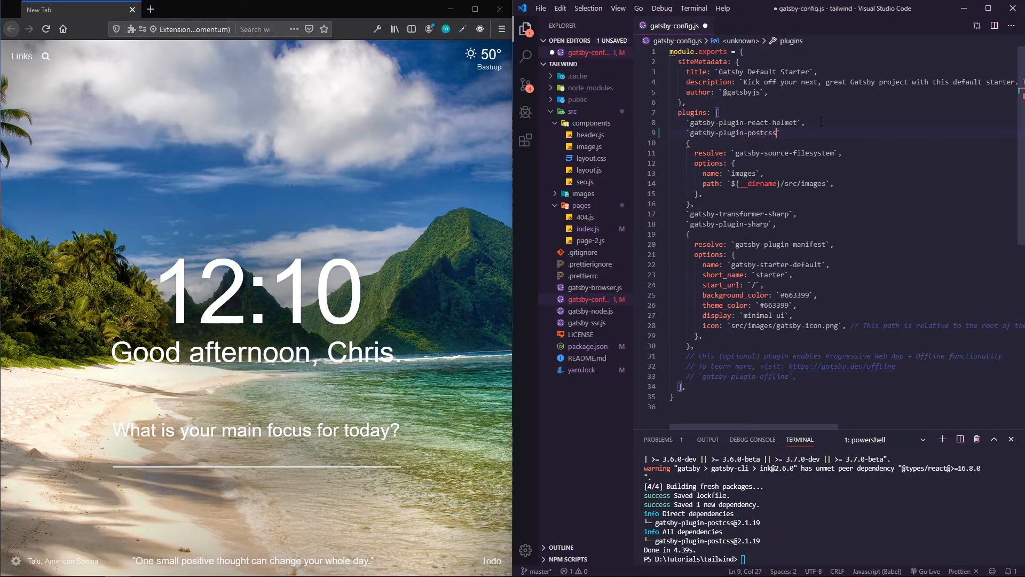
type(",")
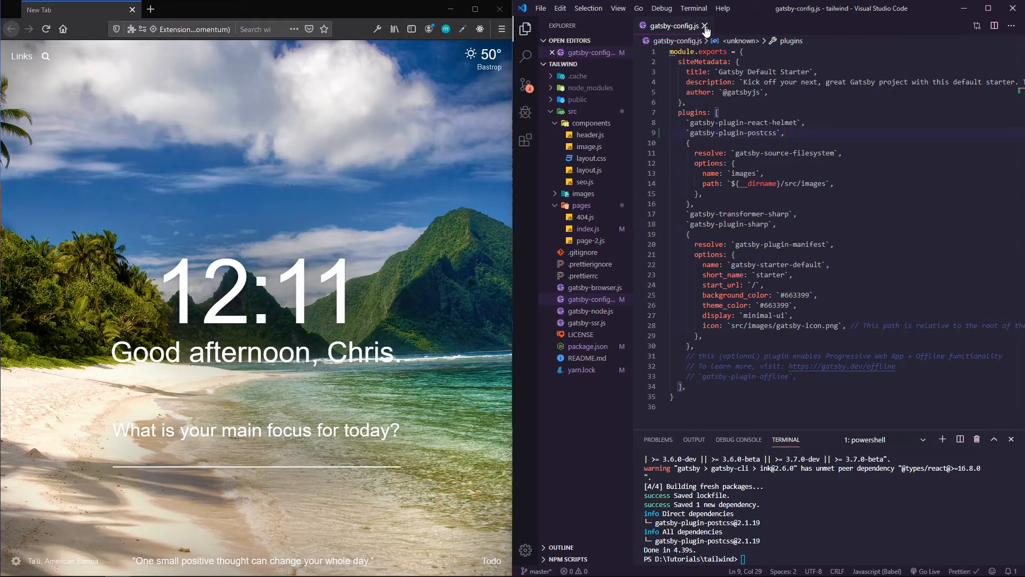
left_click(705, 25)
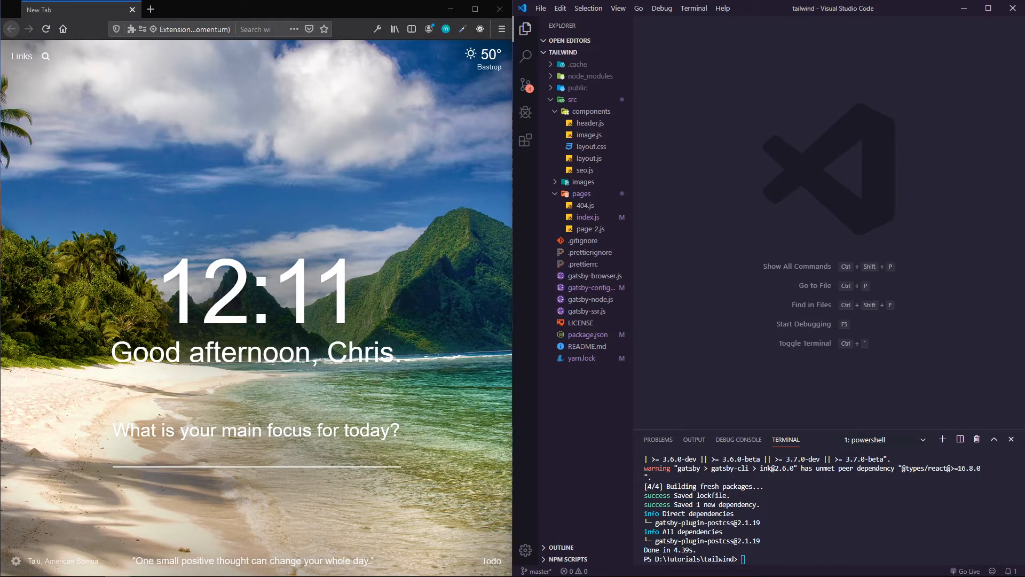
- Create postcss.config.js at the tailwind project root from the Explorer and open it
right_click(589, 373)
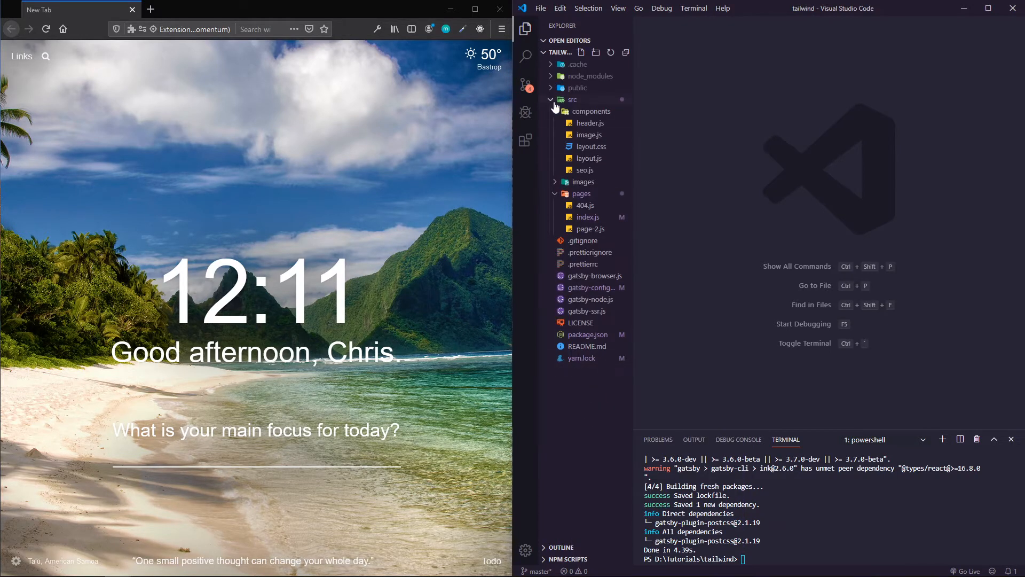
right_click(564, 52)
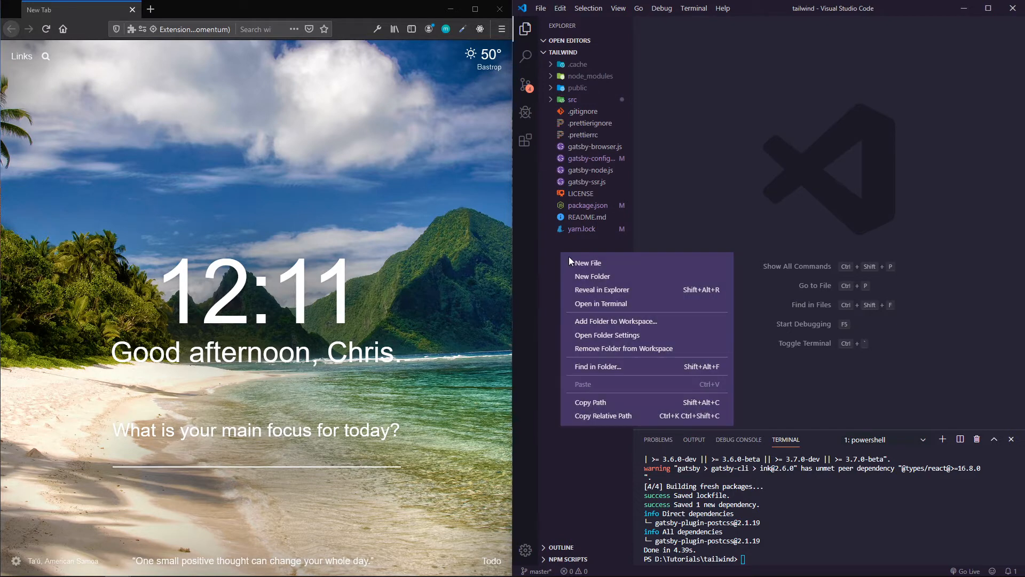
left_click(581, 268)
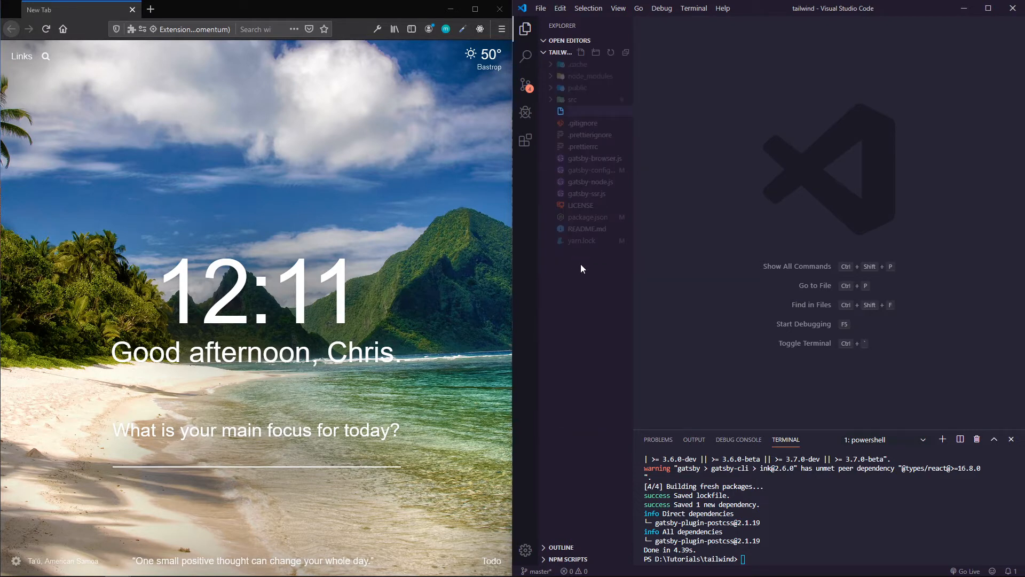
type("postcss.config.js")
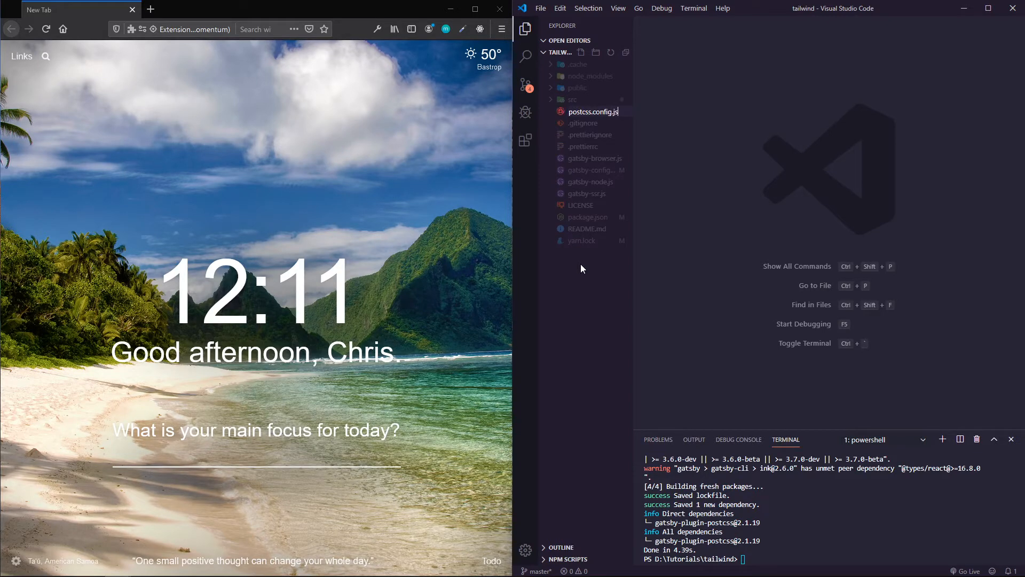
double_click(592, 228)
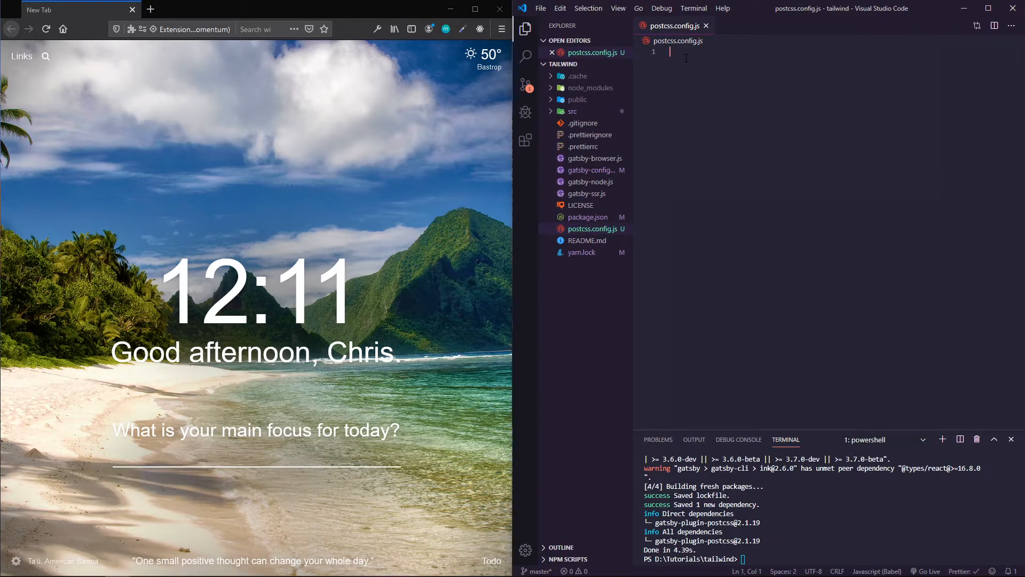
- Write module.exports = () => ({ plugins: [require("tailwindcss")] }) in postcss.config.js
type("module.expor")
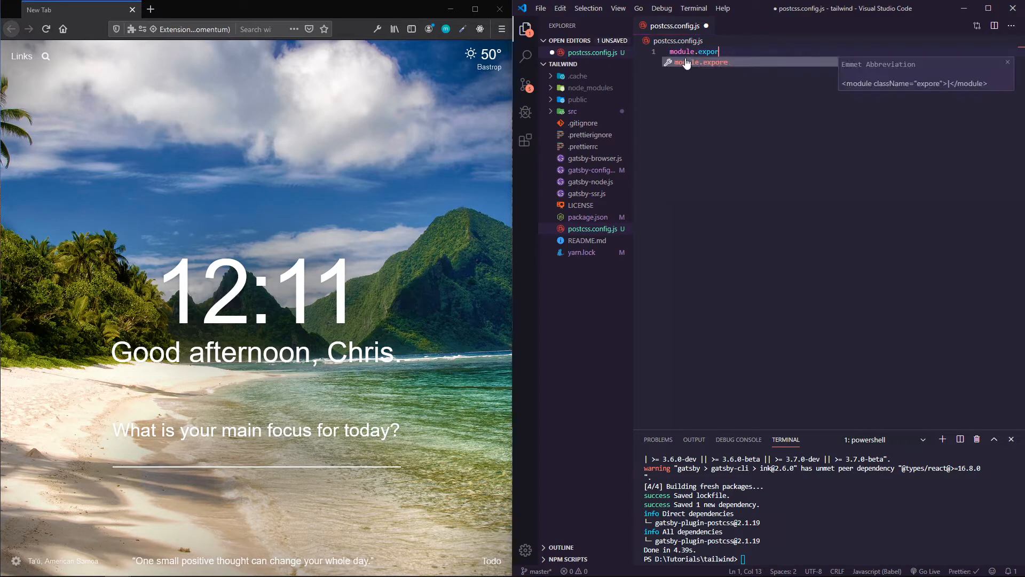
type("ts =")
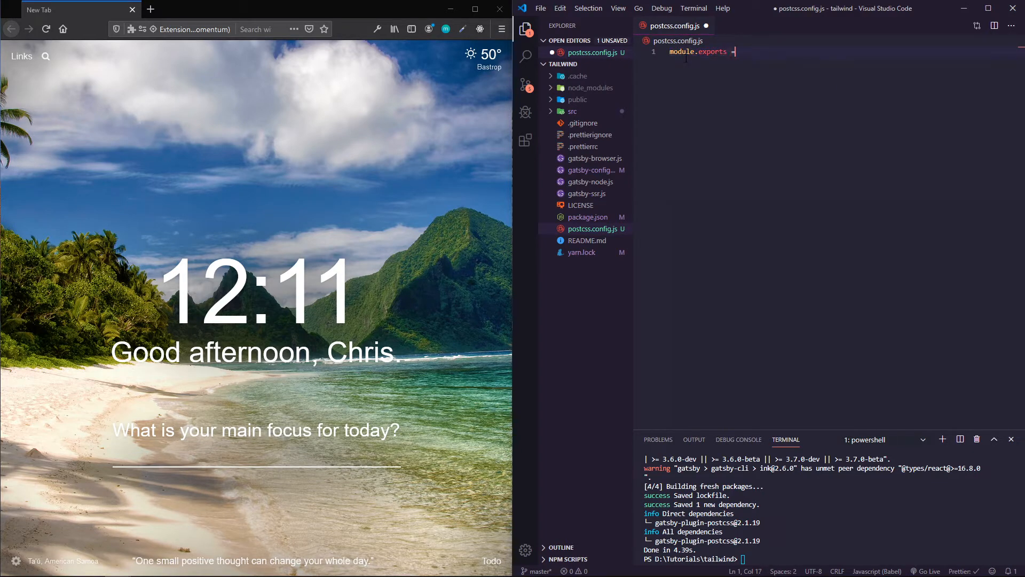
type("() =>")
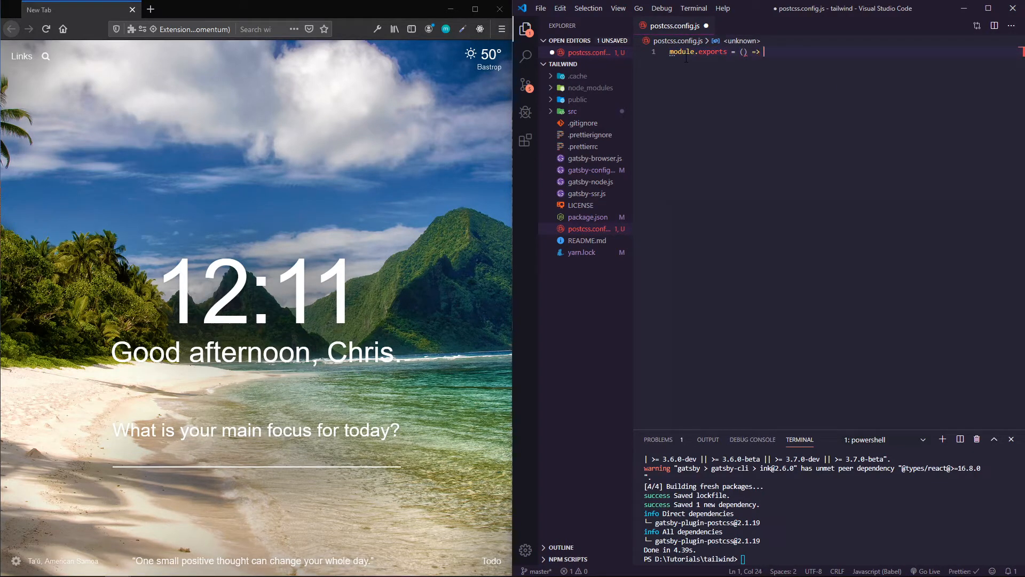
type("({})")
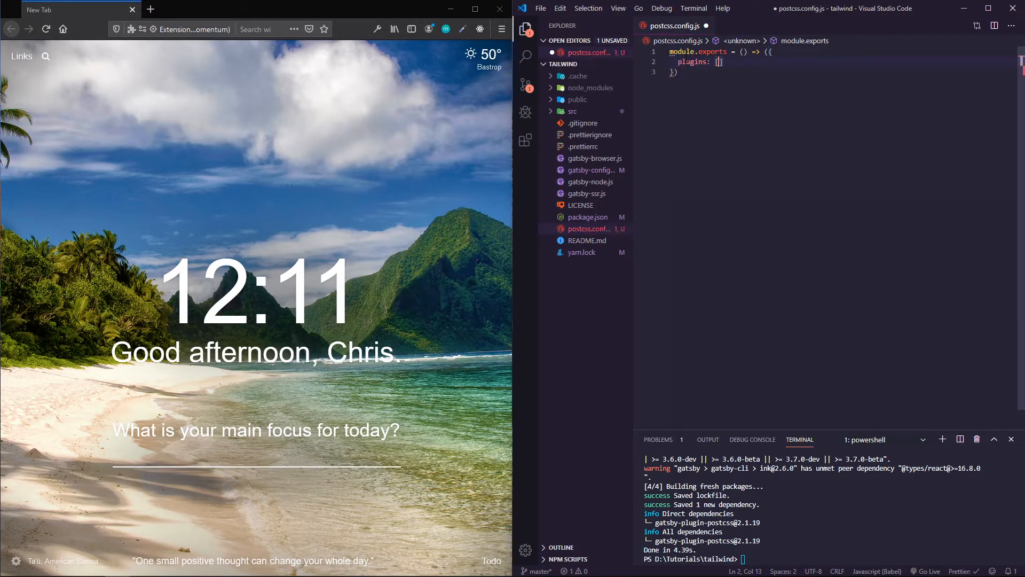
type("[require")
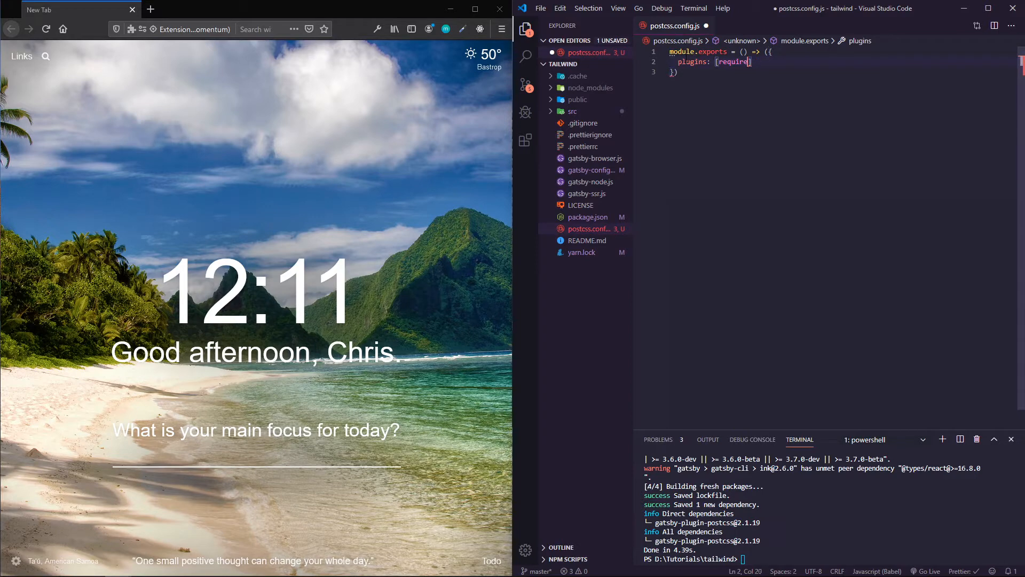
type("(\"tailwindcss\"")
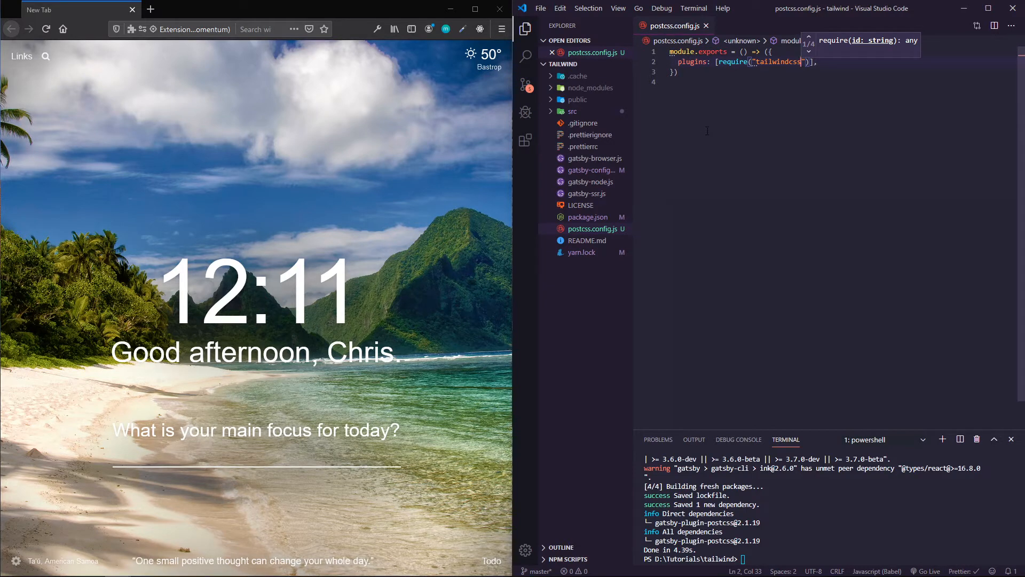
mouse_move(708, 26)
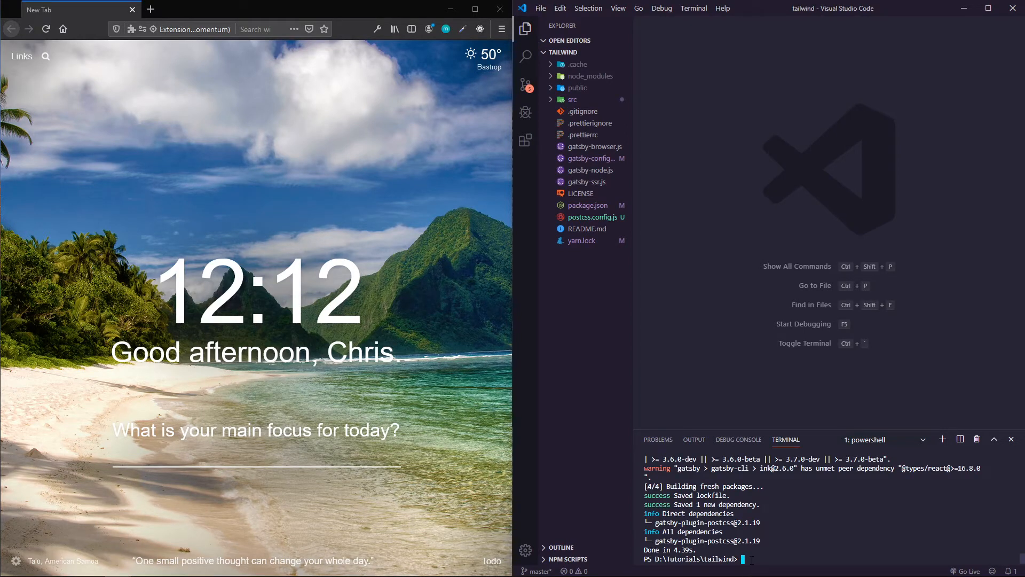
- Run npx tailwind init to generate tailwind.config.js
type("npx")
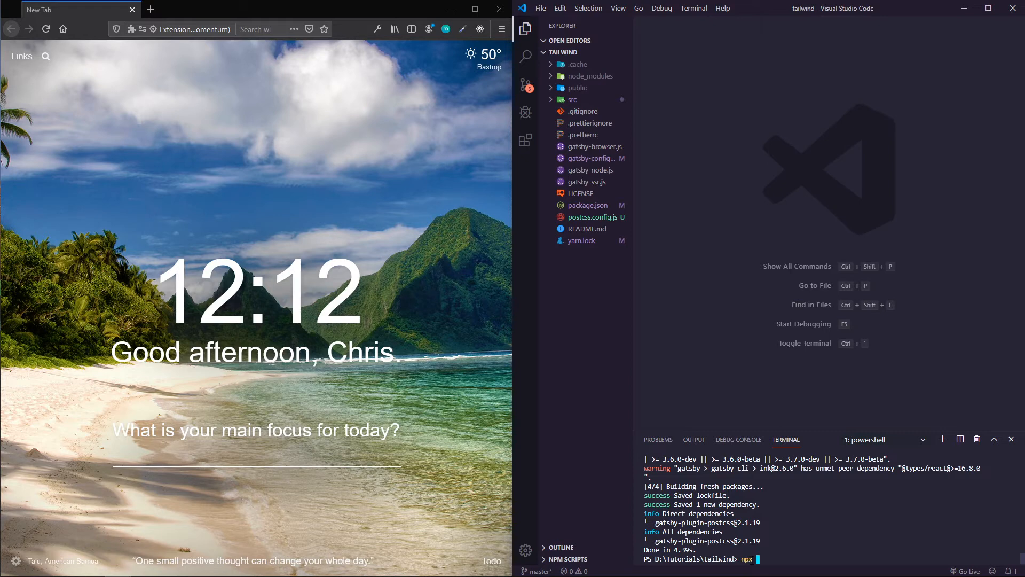
type("tailwind init")
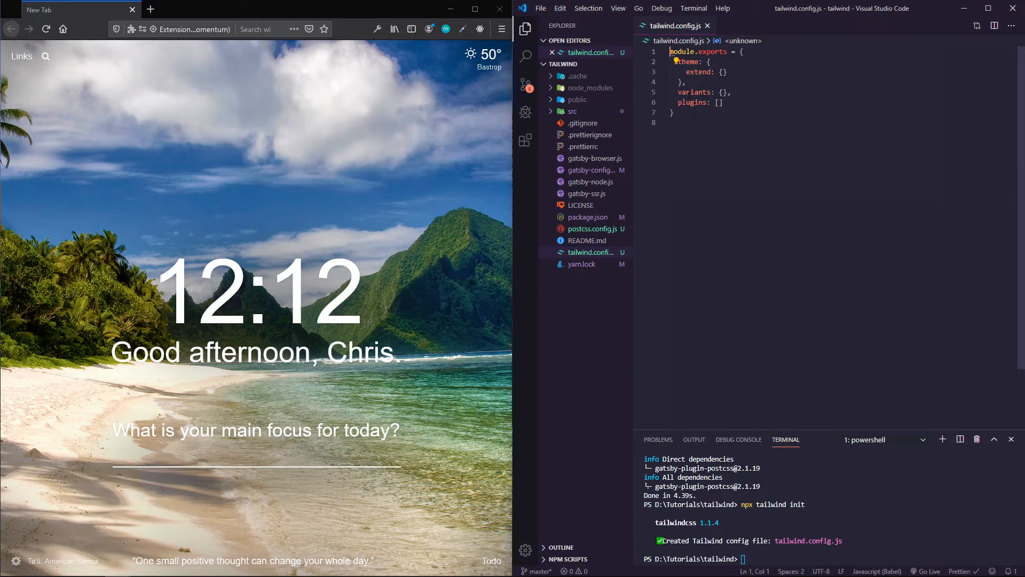
mouse_move(708, 27)
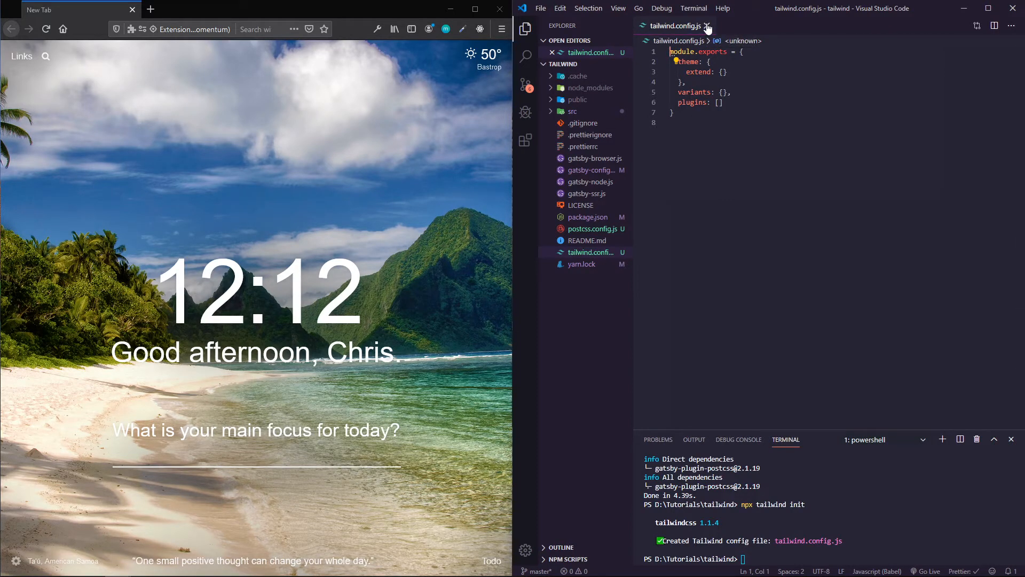
- Close tailwind.config.js, open src/components/layout.js, and select its ./layout.css import line
left_click(708, 26)
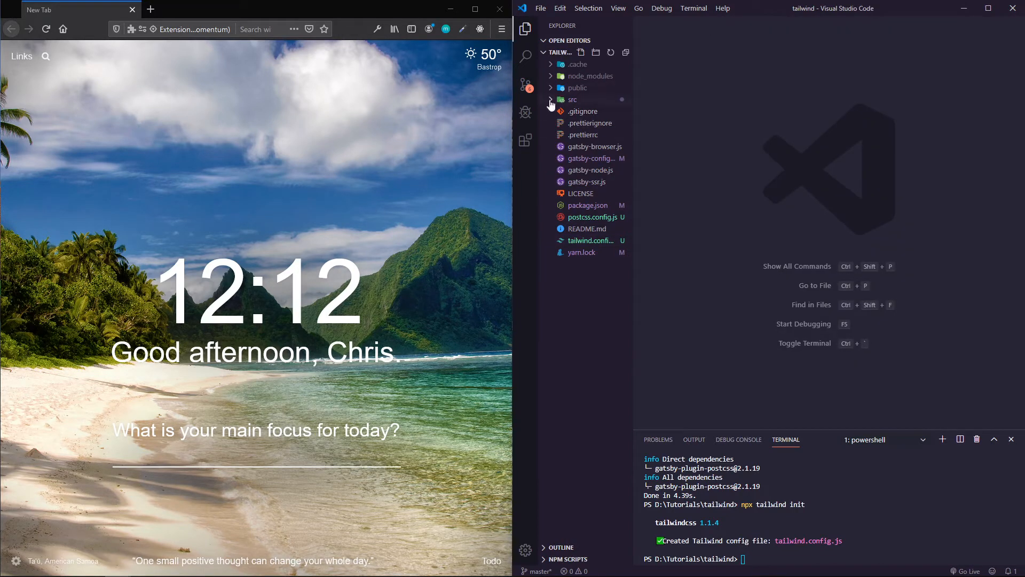
left_click(572, 100)
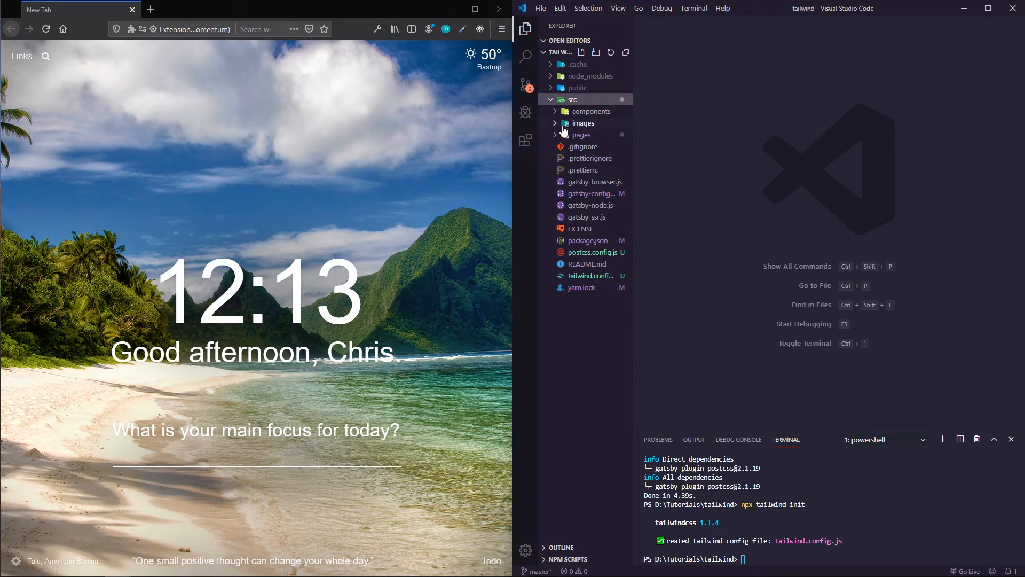
left_click(592, 111)
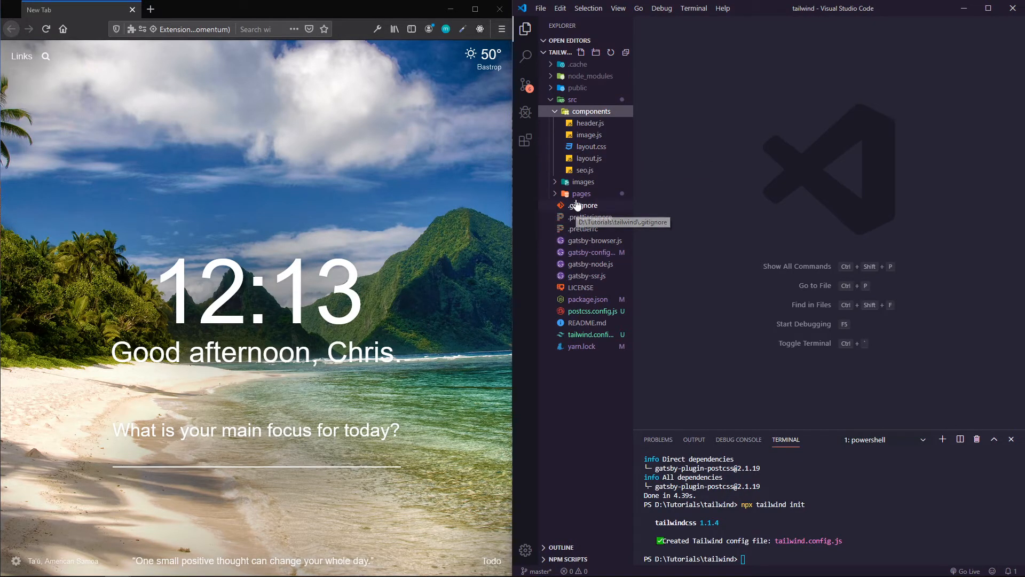
mouse_move(631, 255)
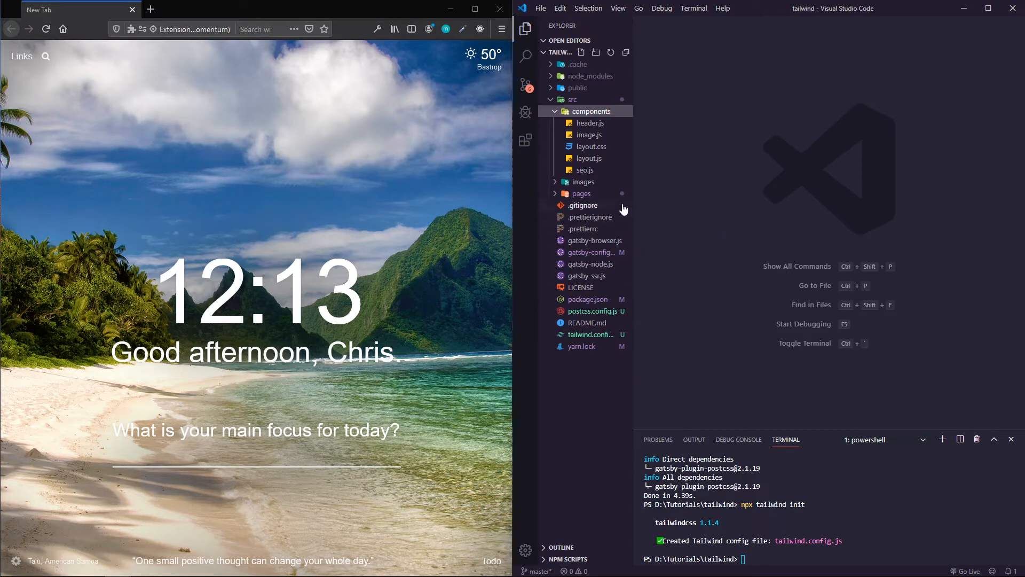
mouse_move(591, 167)
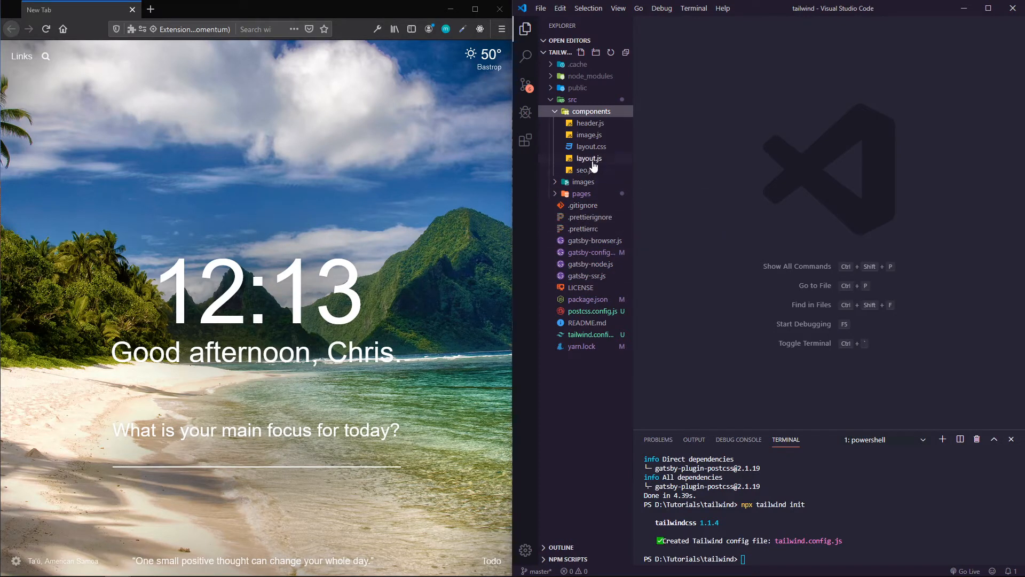
left_click(588, 158)
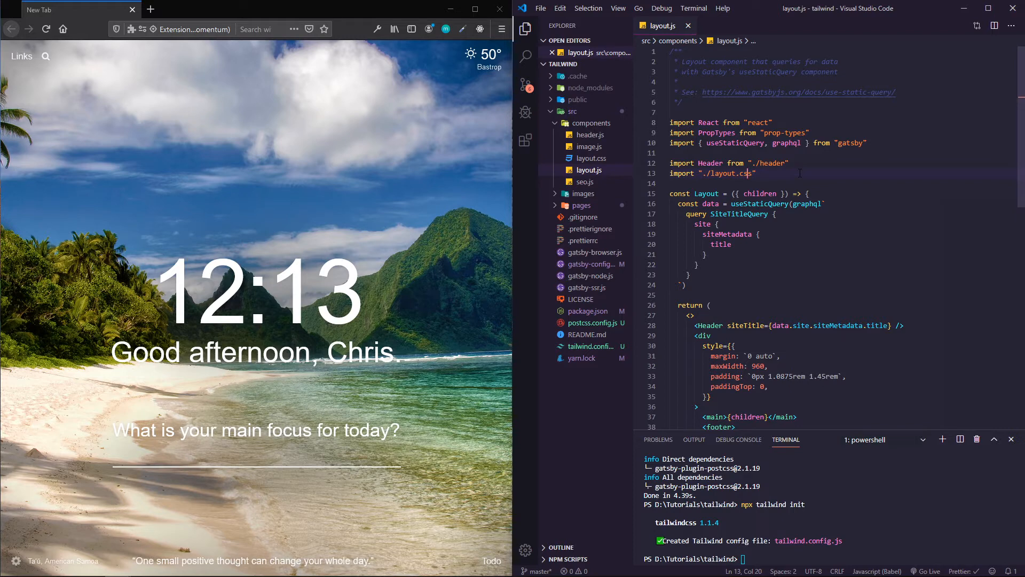
scroll("down", 3)
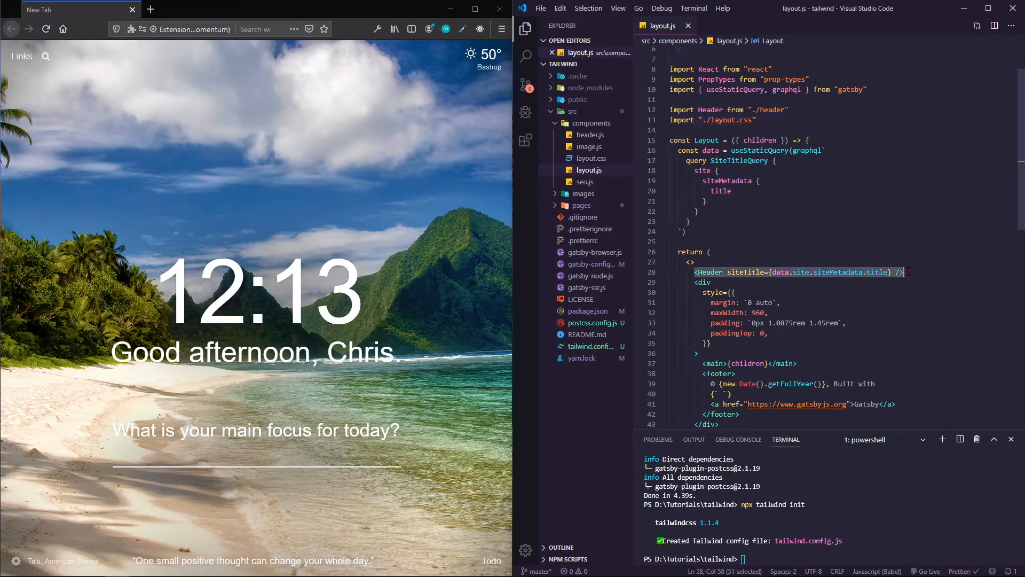
scroll("down", 3)
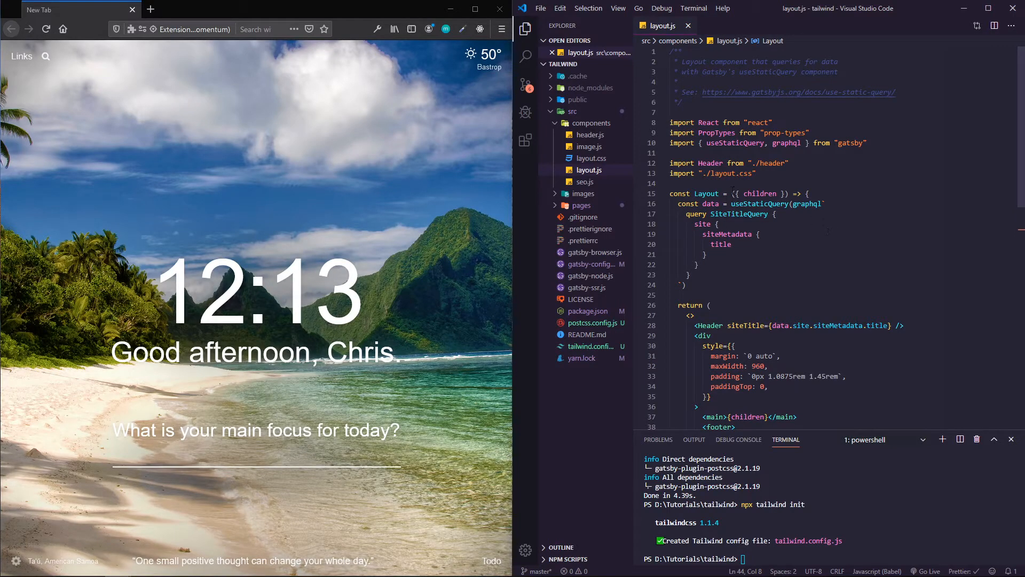
triple_click(710, 173)
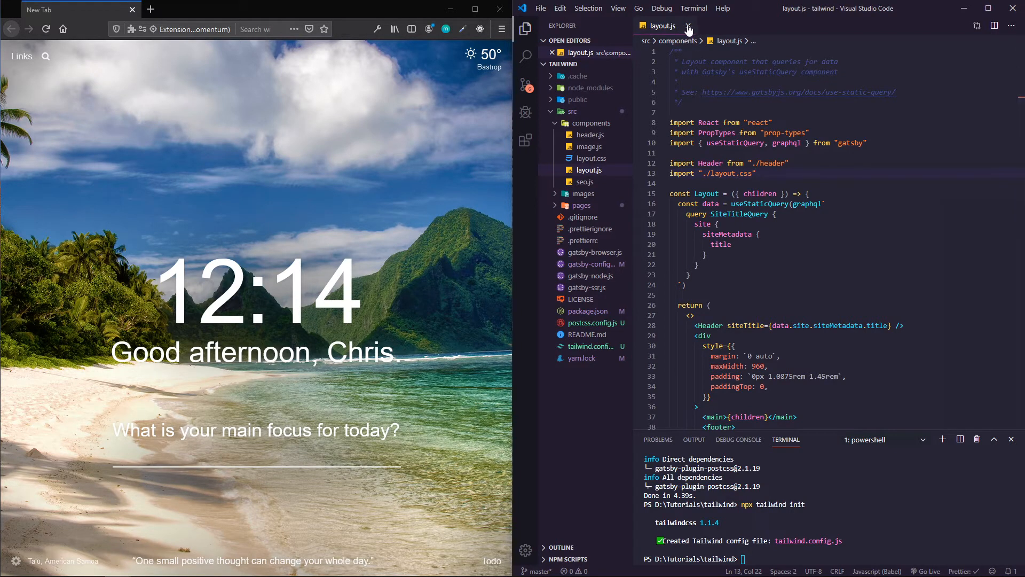
left_click(591, 158)
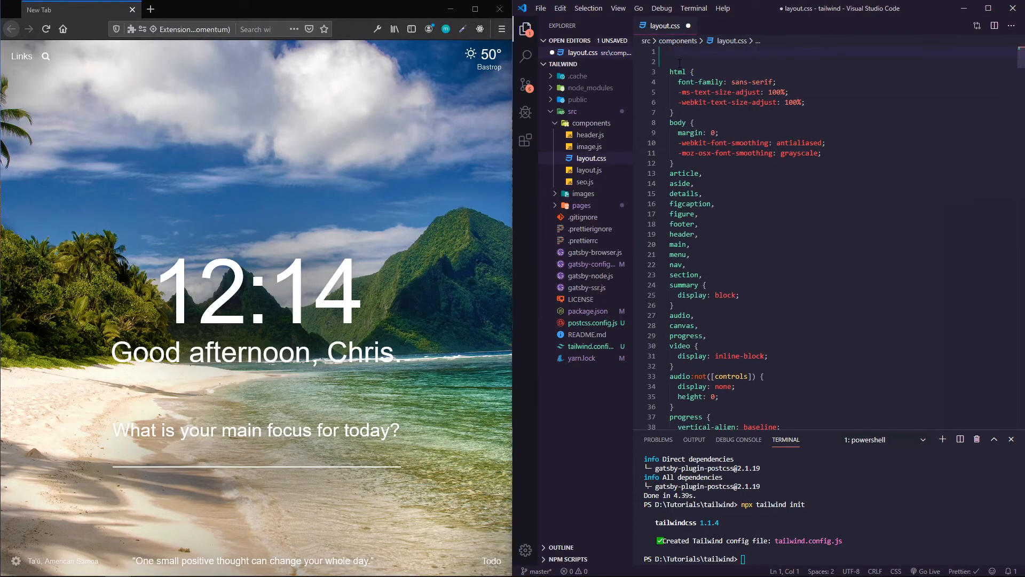
type("@tailwind")
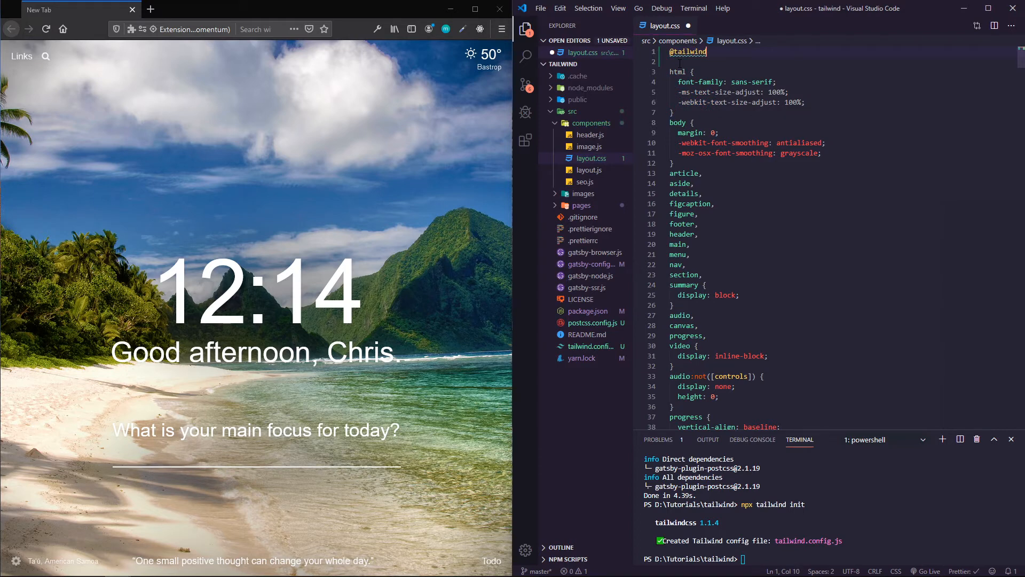
type("base;")
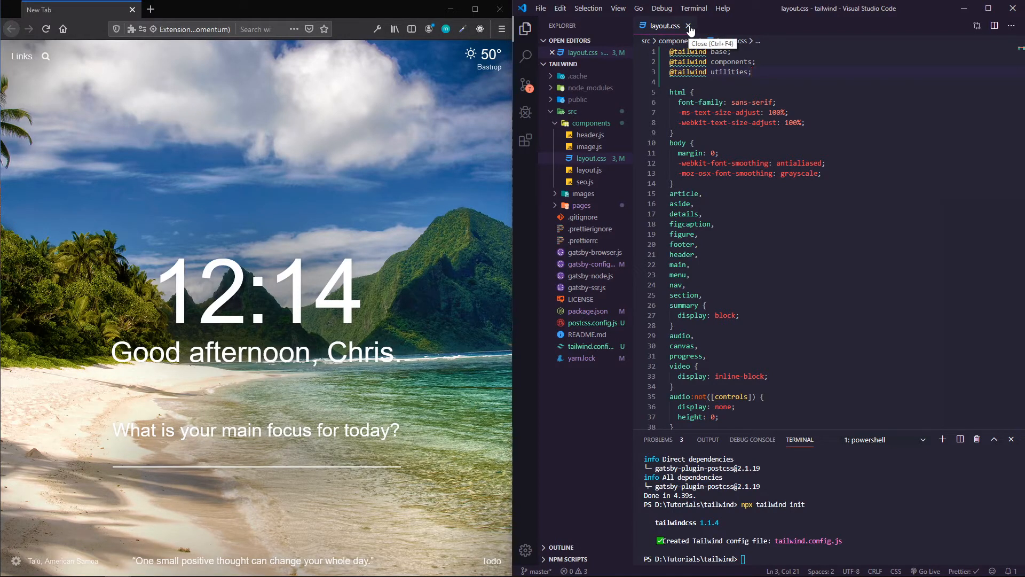
- Close layout.css and open src/pages/index.js from the pages folder
left_click(691, 26)
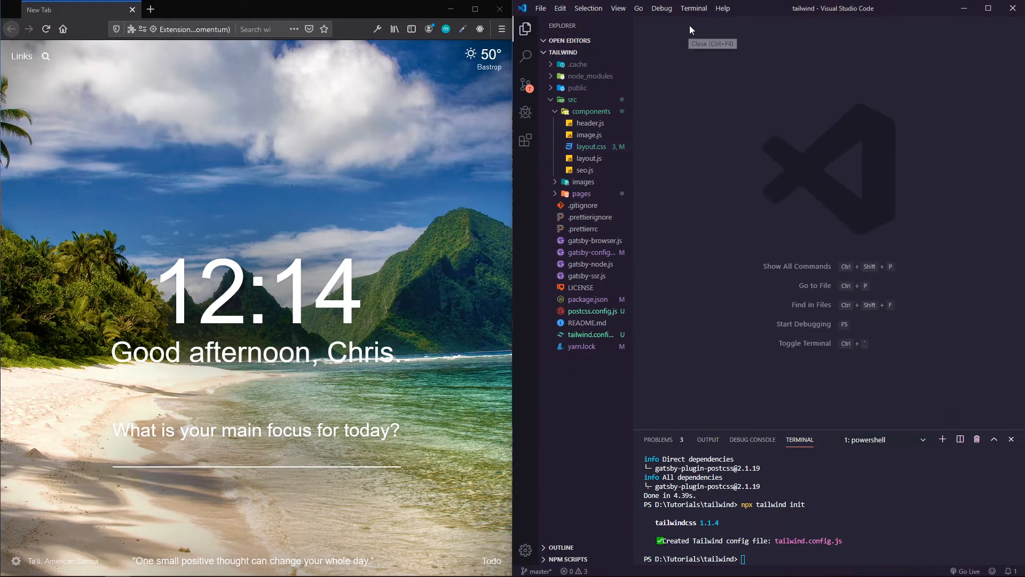
left_click(580, 194)
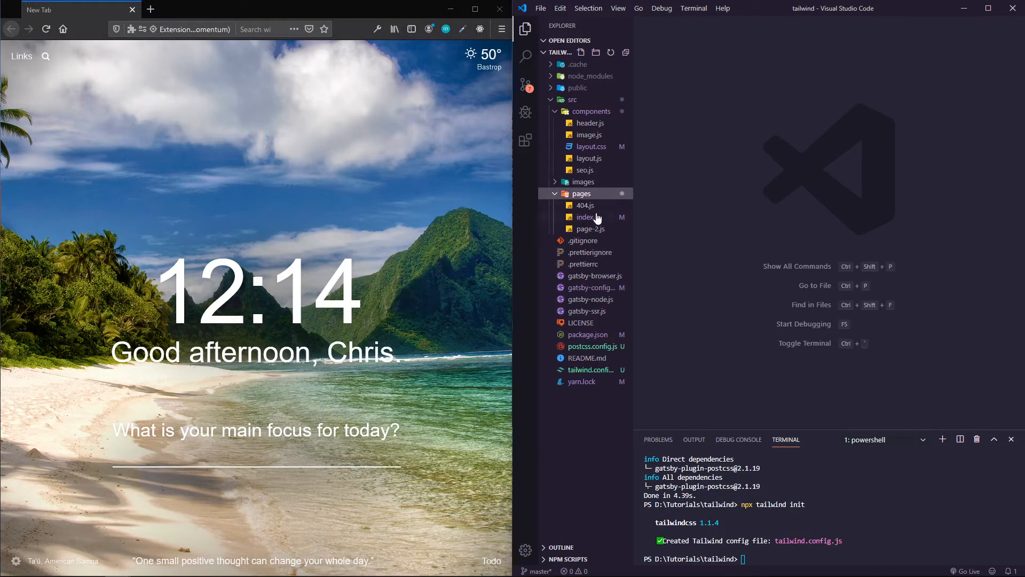
double_click(586, 216)
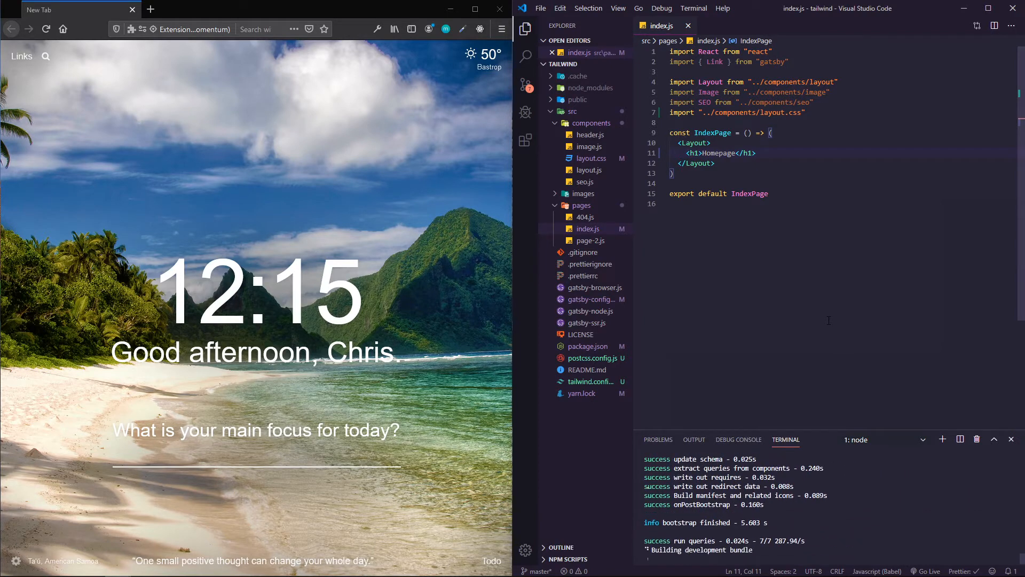
- Place the caret inside the Homepage h1 tag in index.js
left_click(256, 28)
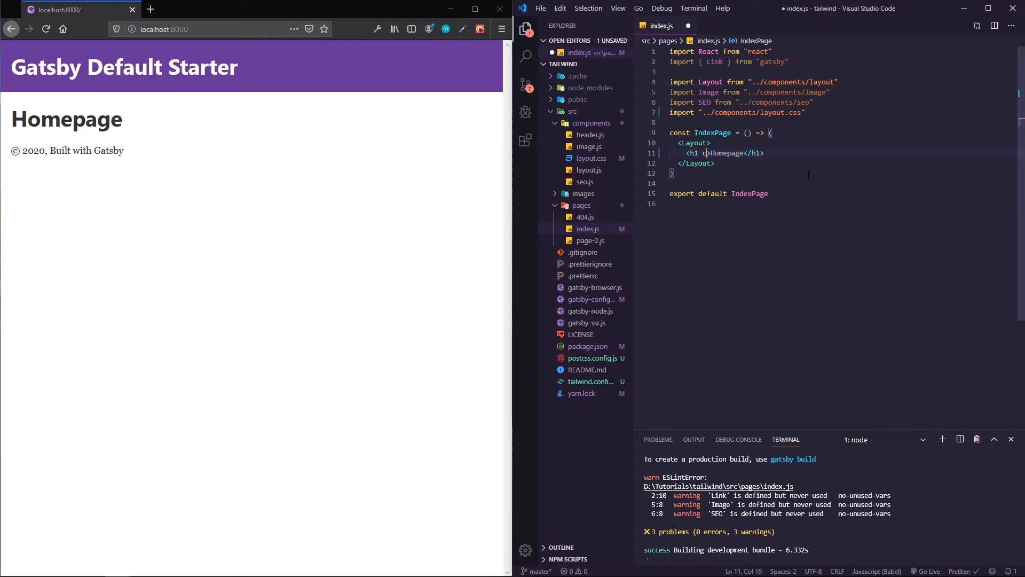
- Give the index.js h1 className "text-red-700 text-center text-4xl" and save the change
type("className=\"text-r")
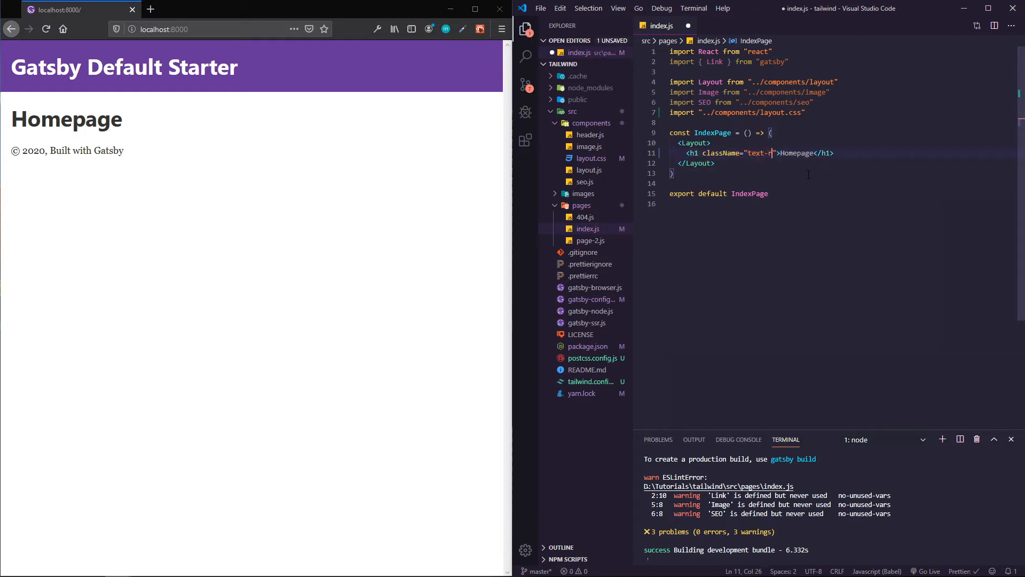
type("ed-700")
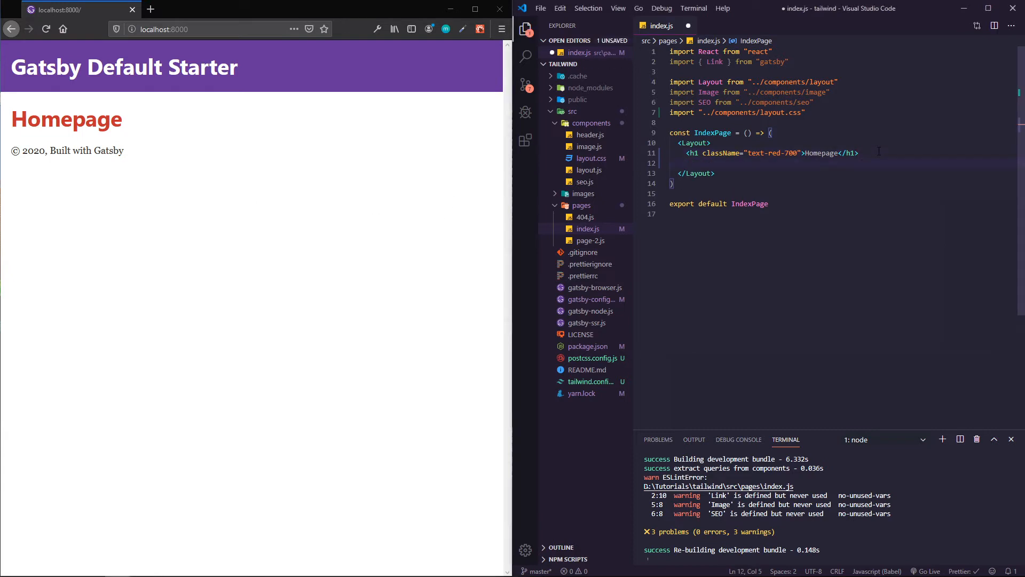
key("Backspace")
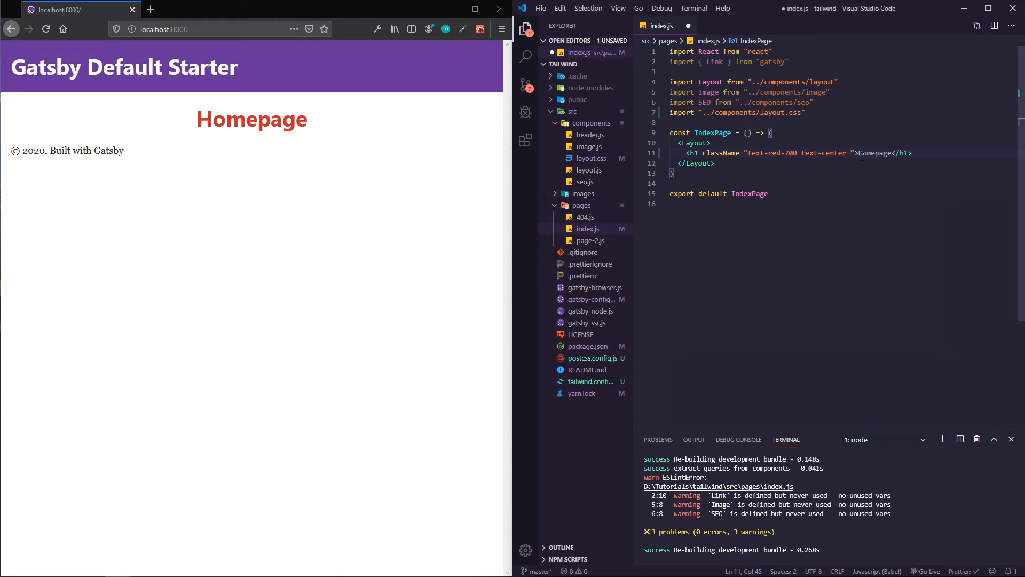
type("text-4xl")
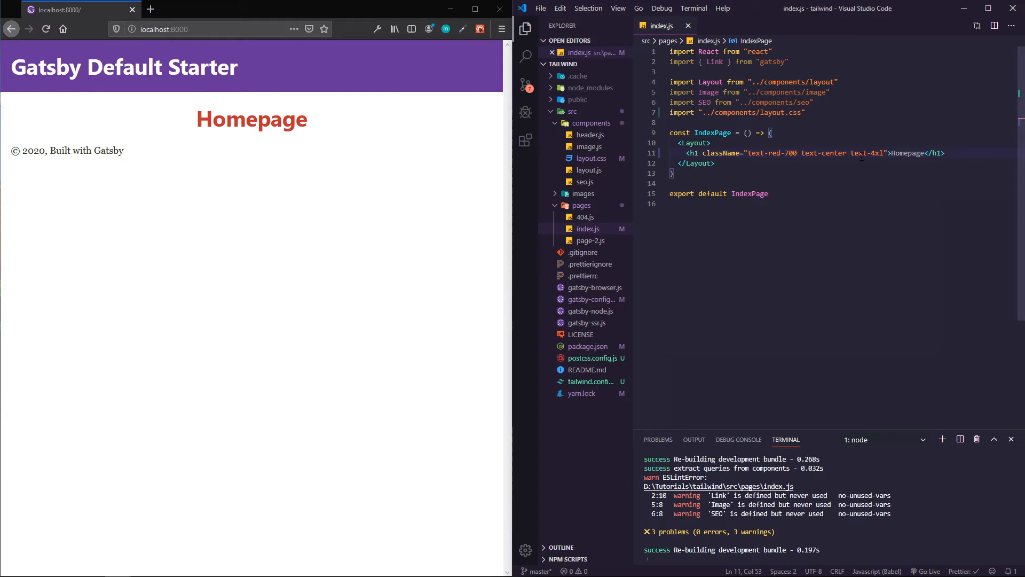
key("Backspace")
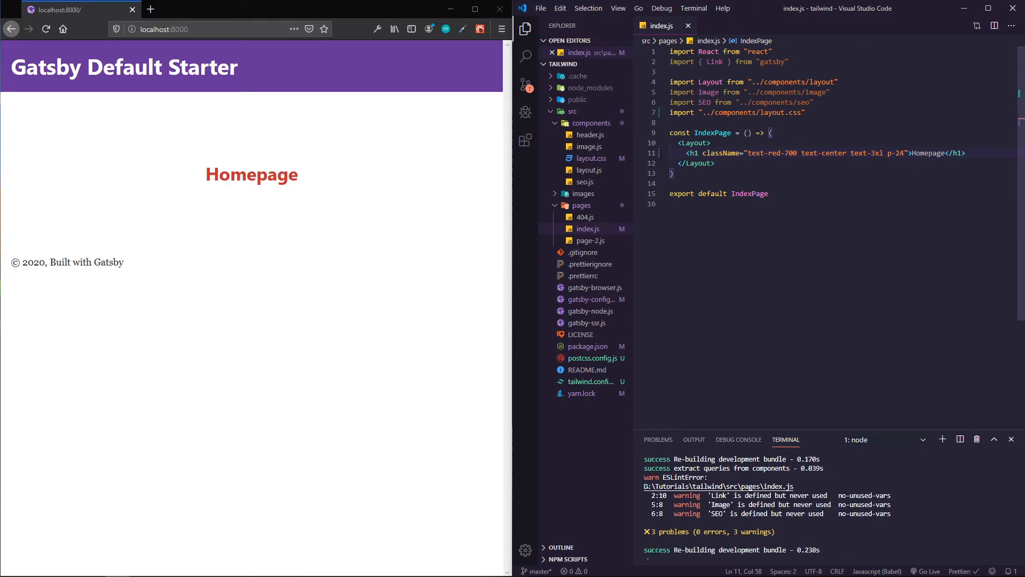
mouse_move(225, 168)
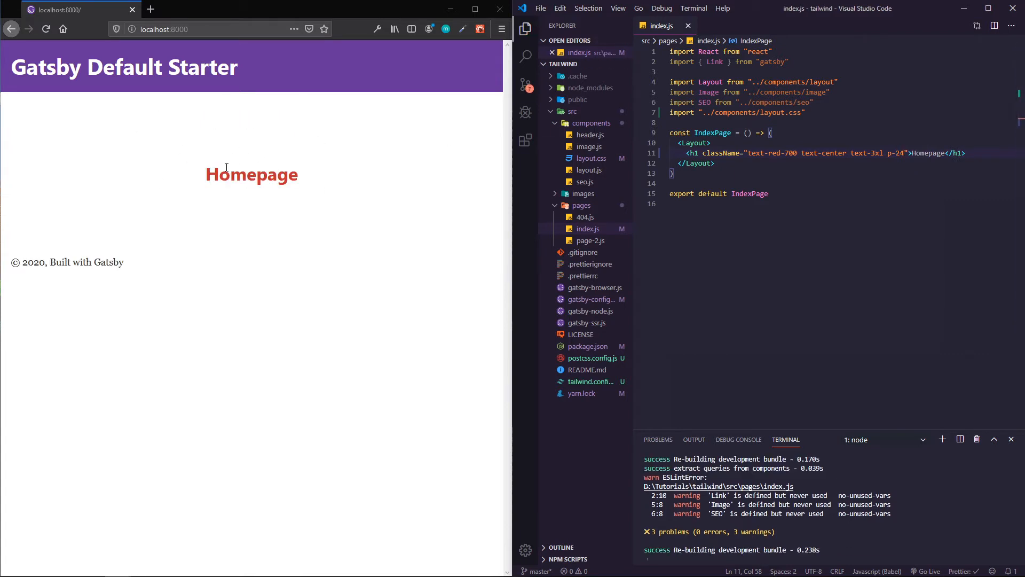
- Open Firefox developer tools to inspect the h1 carrying text-3xl and p-24
key("F12")
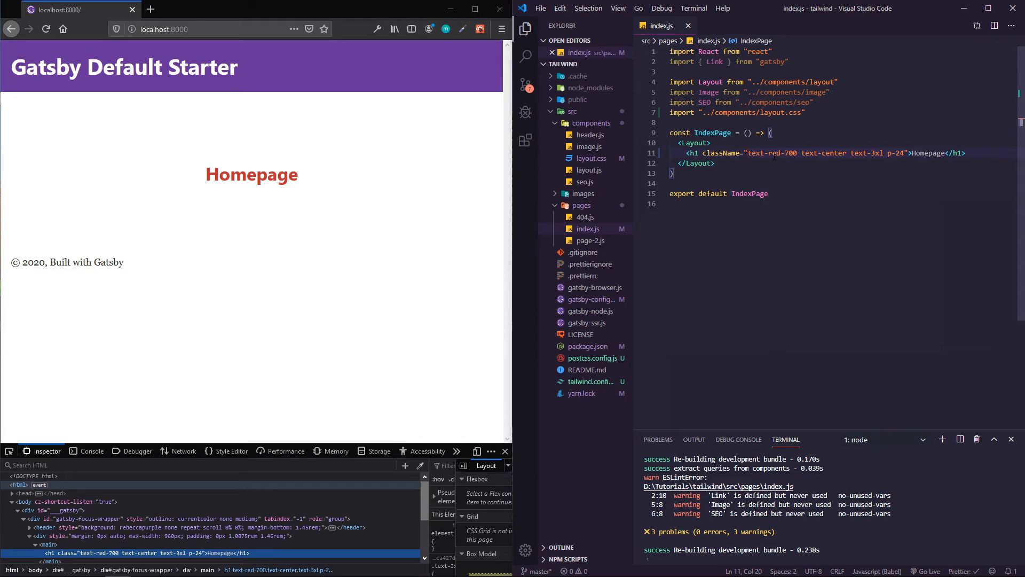
- Prefix the heading's red colour class with lg: to make it lg:text-red-700
type("lg:")
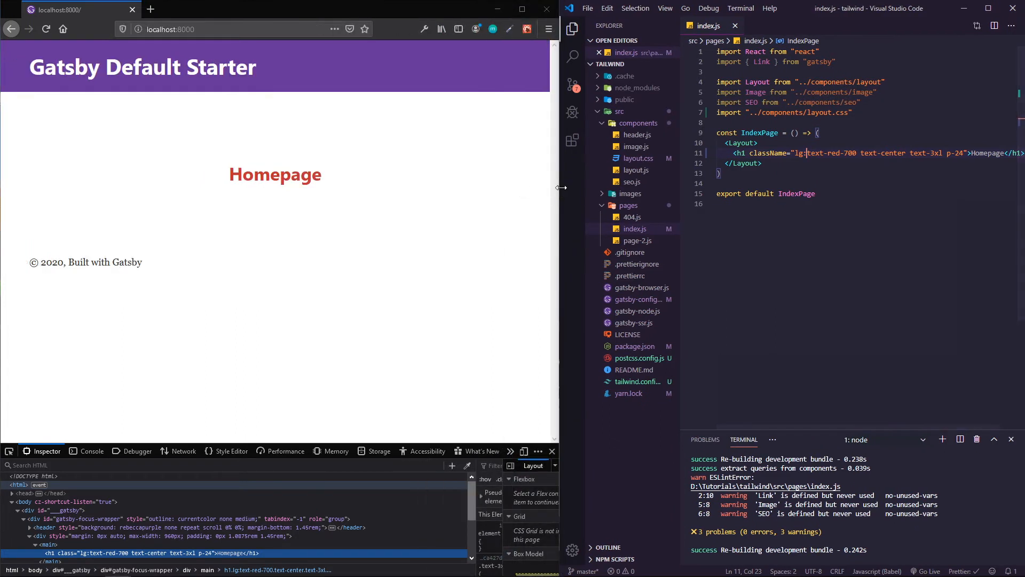
mouse_move(559, 190)
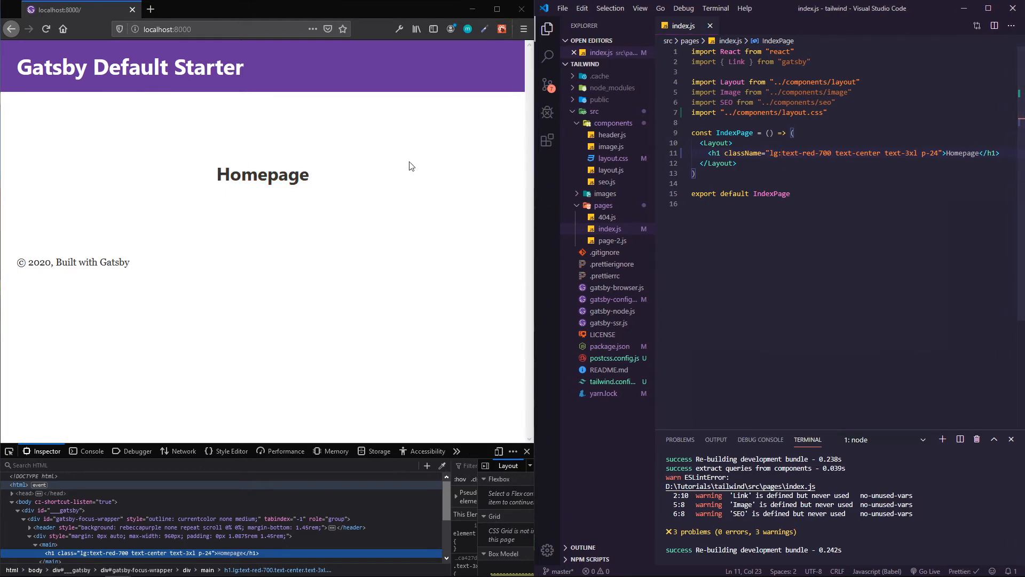
mouse_move(312, 177)
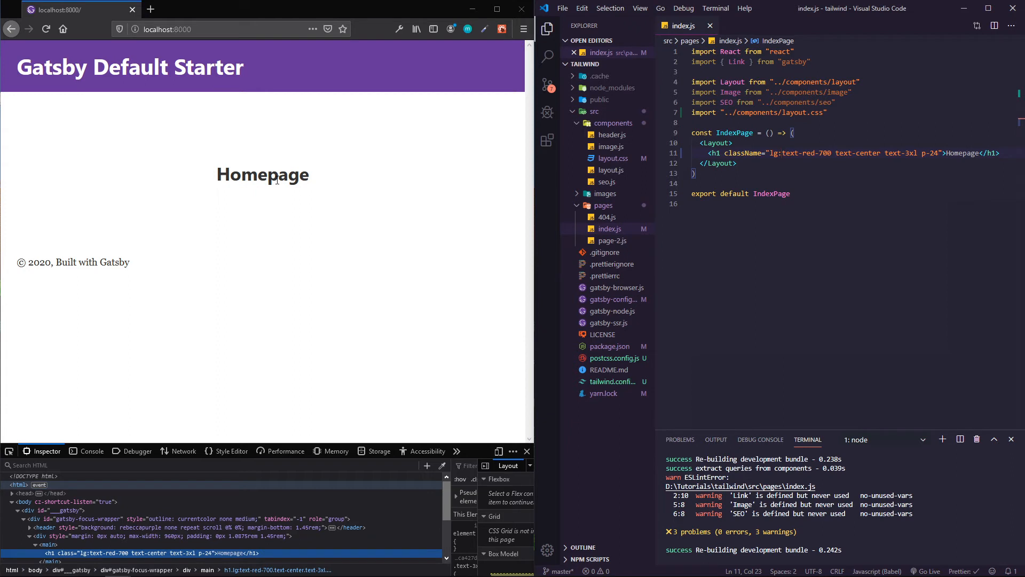
mouse_move(345, 180)
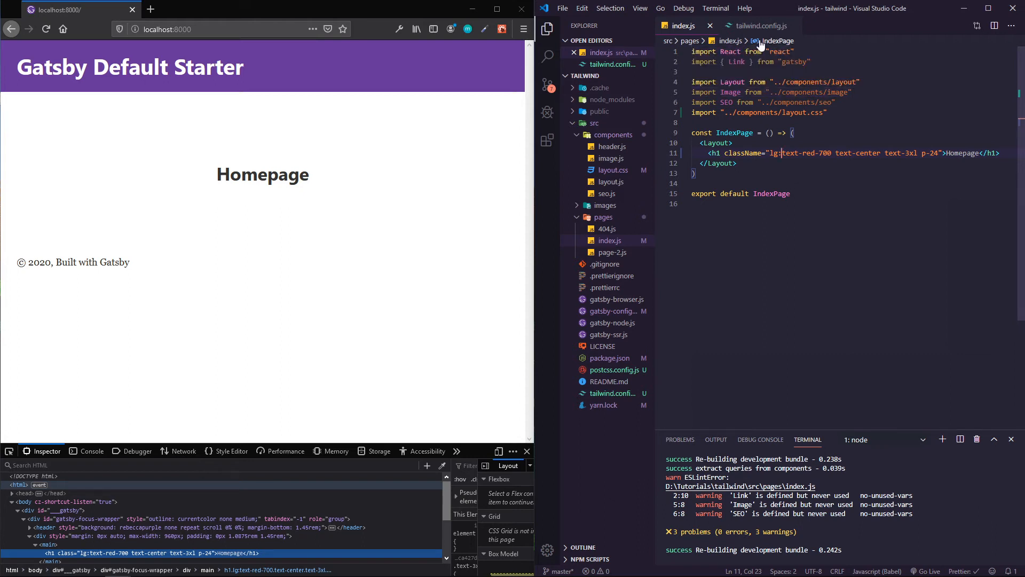
- In tailwind.config.js, add theme textColor as a function returning primary "#397E89"
left_click(762, 26)
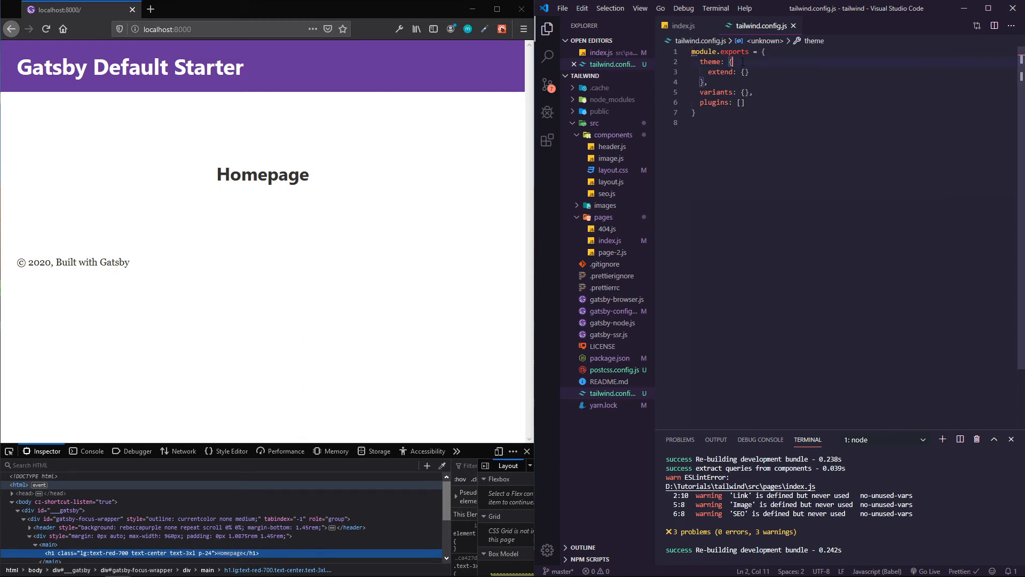
key("Enter")
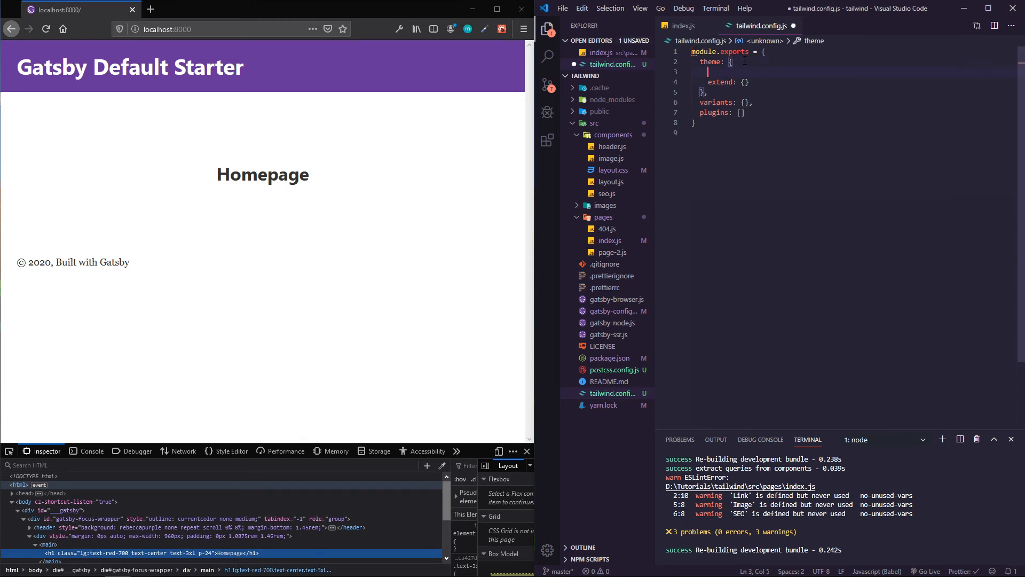
type("textColor")
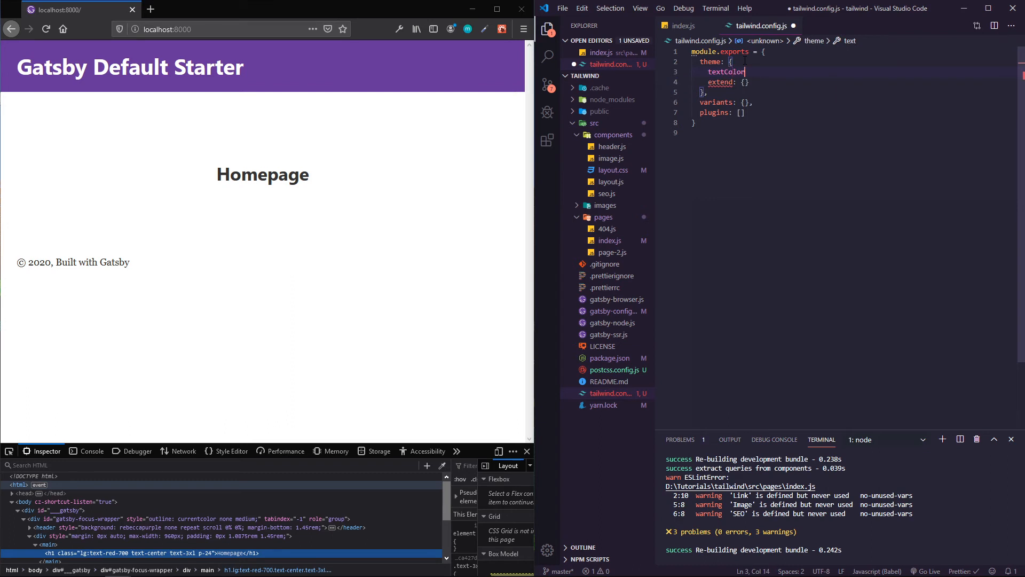
type(":")
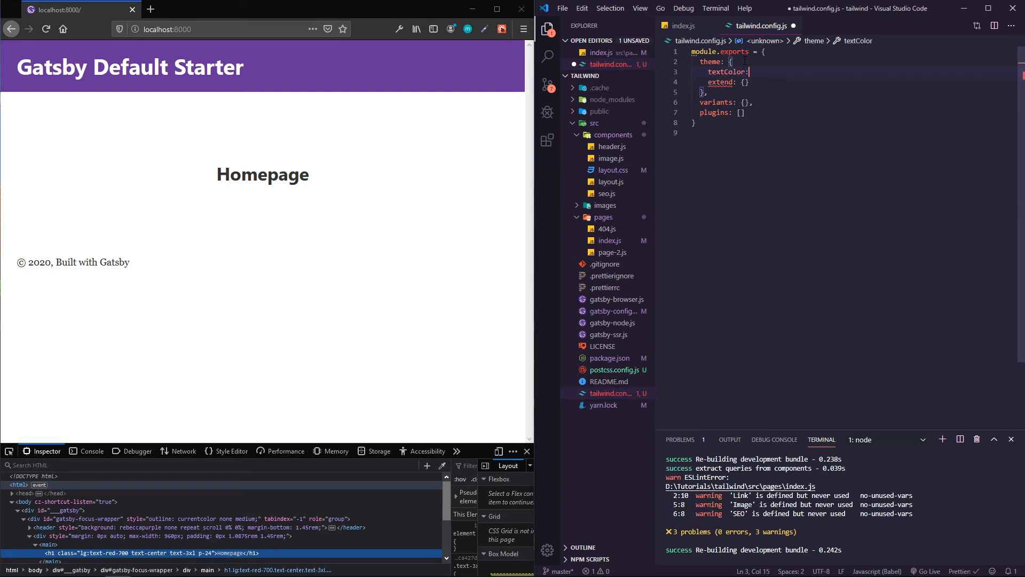
type("theme => ({")
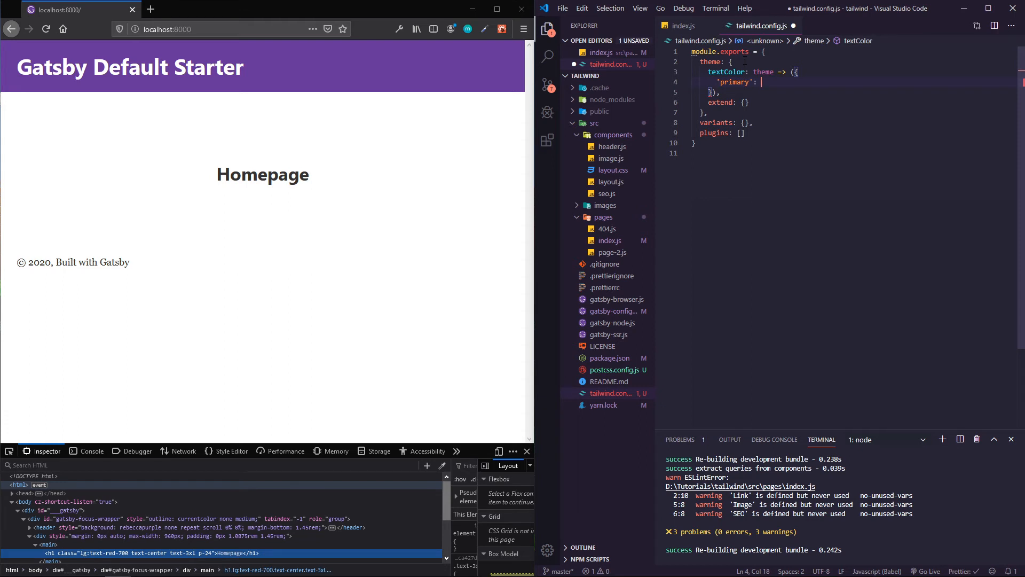
type("#")
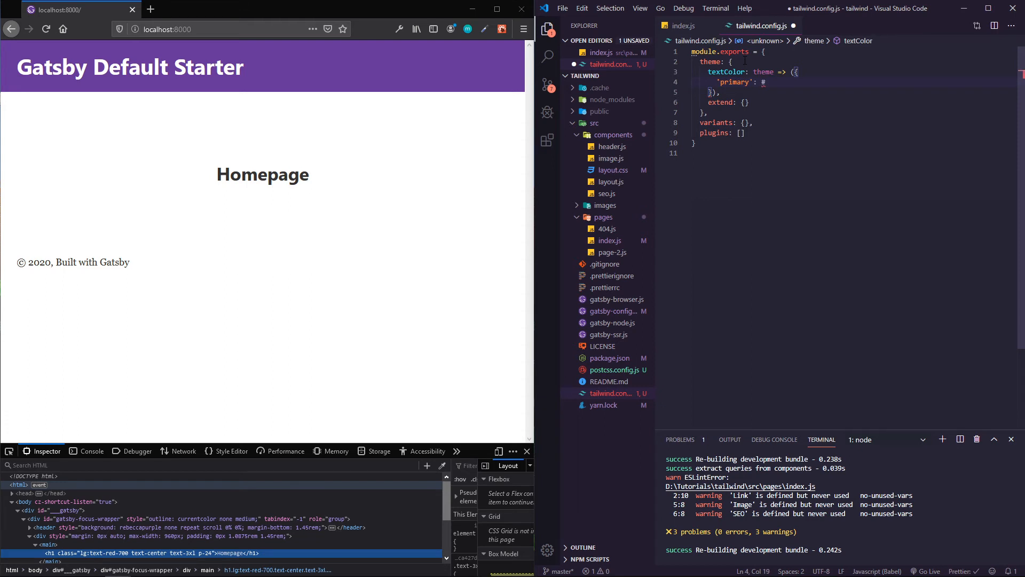
type("397")
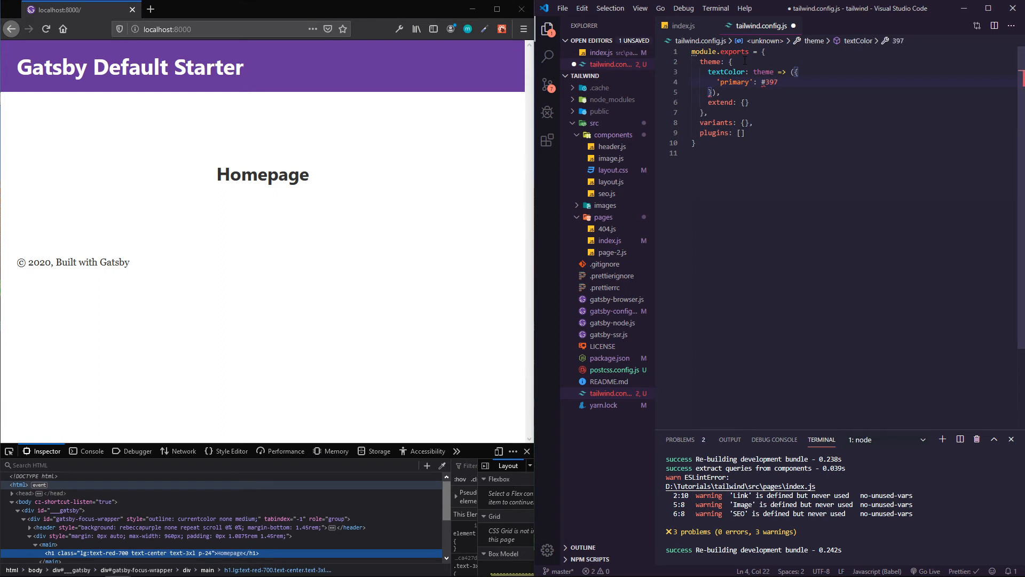
type("E89\",")
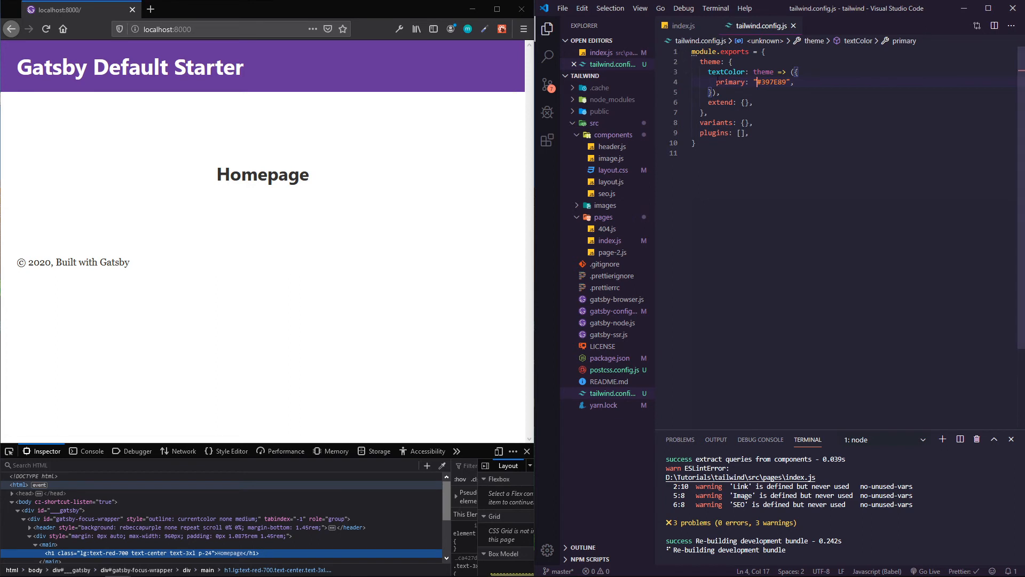
double_click(734, 82)
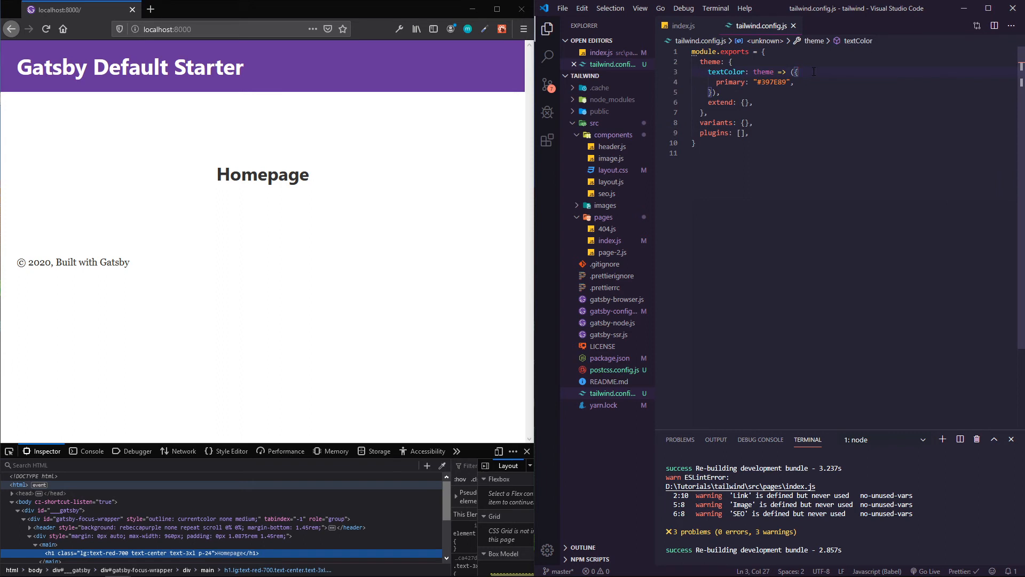
- Spread ...theme('colors') into textColor and switch the heading class to md:text-primary
type(".")
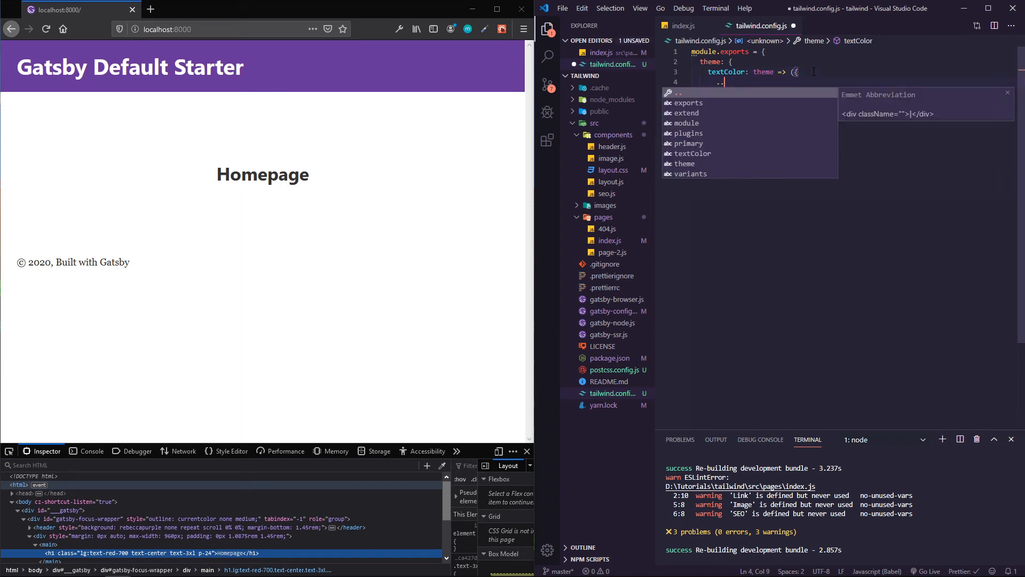
type("...theme('colors'),")
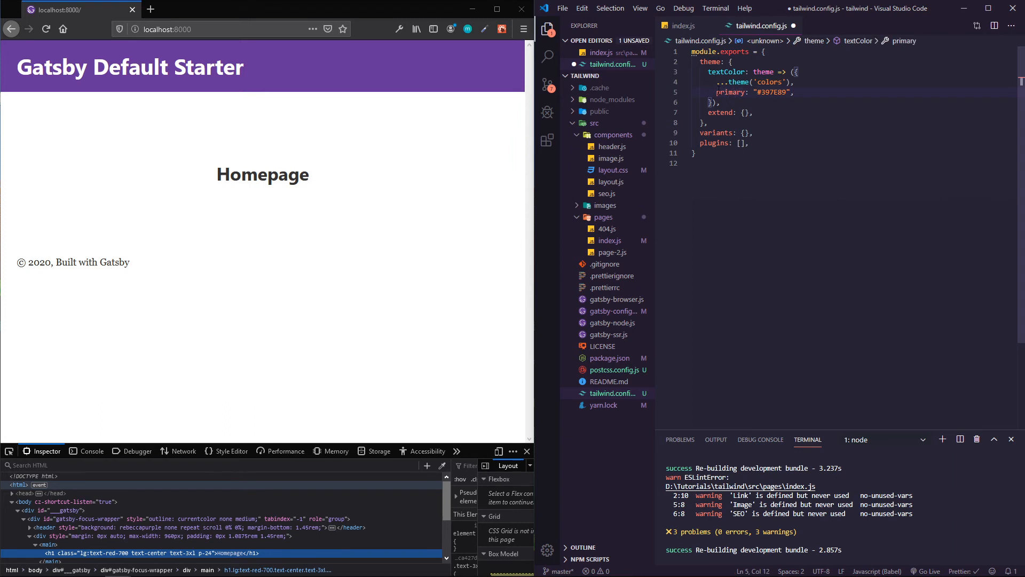
double_click(730, 93)
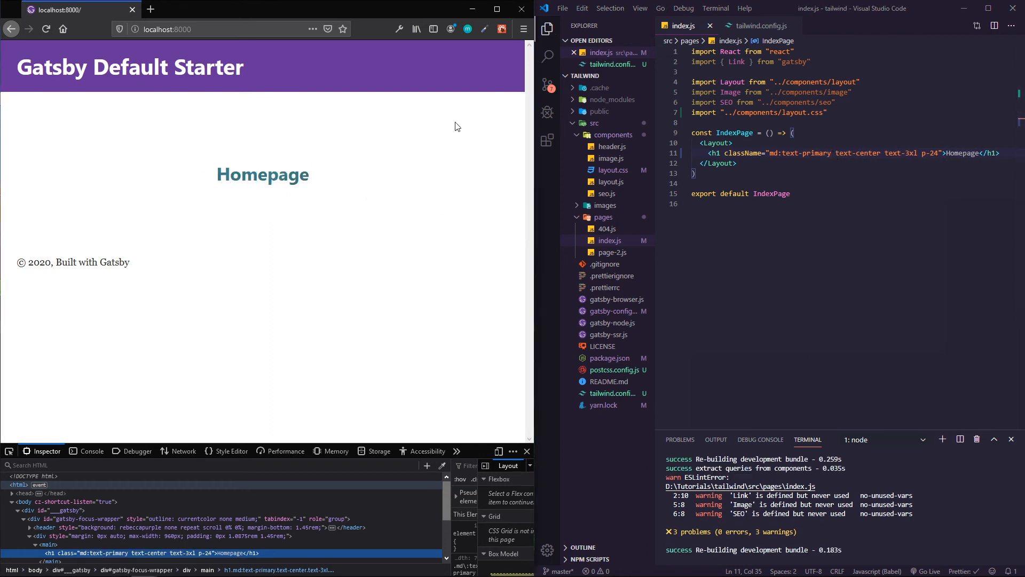
left_click(762, 25)
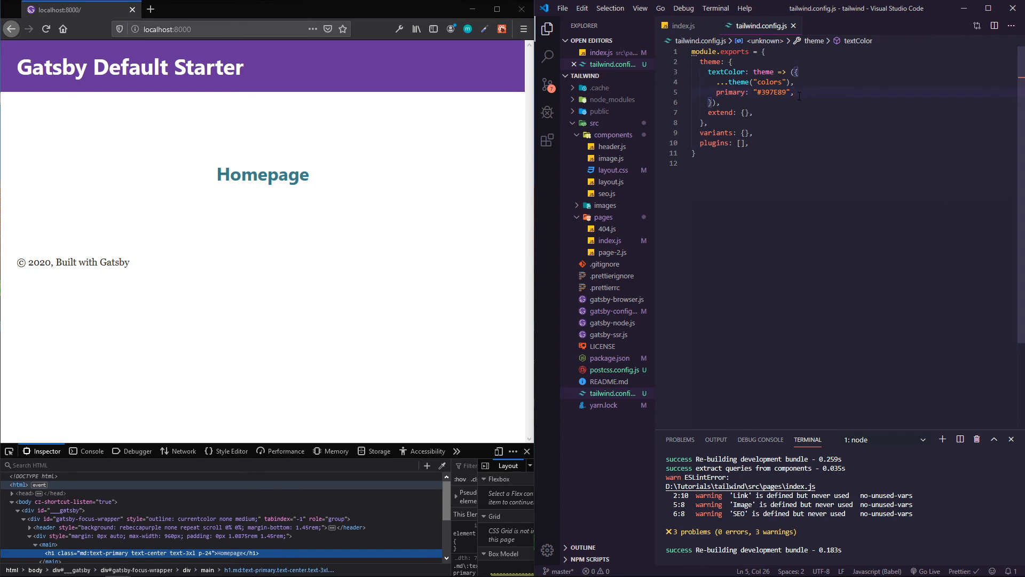
- Add secondary "#883377" beside primary in textColor and change the heading to md:text-secondary
type("secondary")
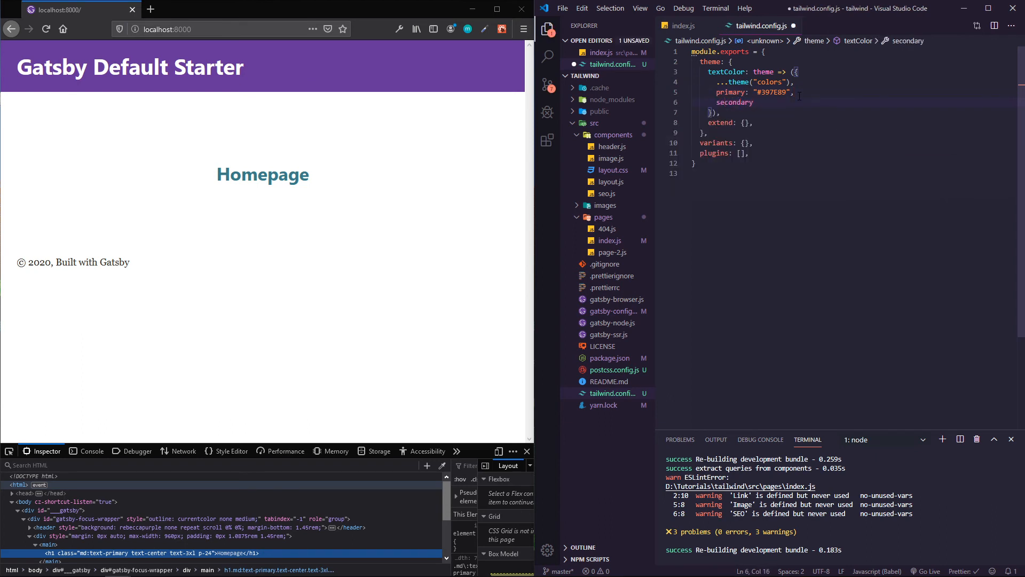
type(":")
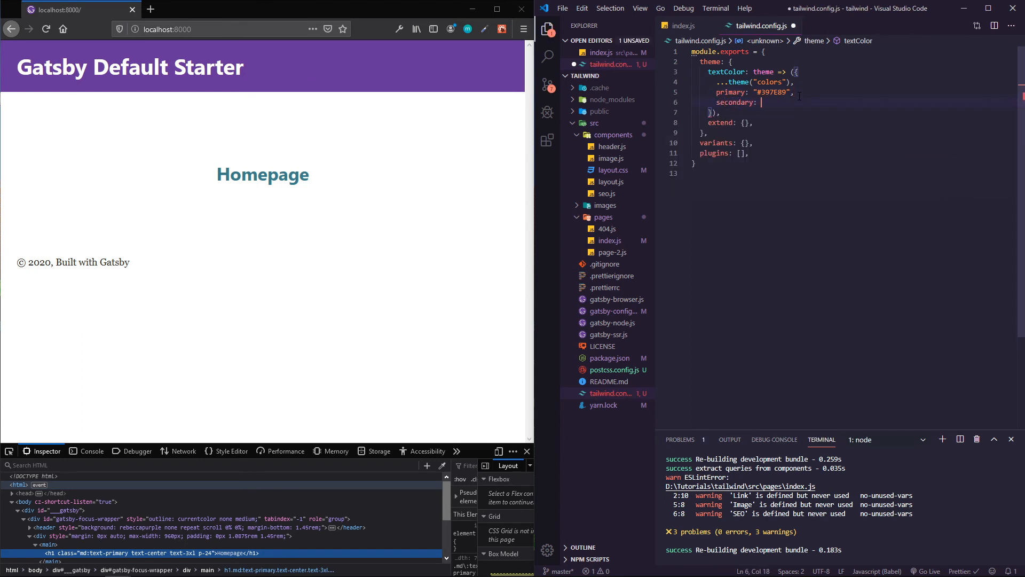
type("\"\"")
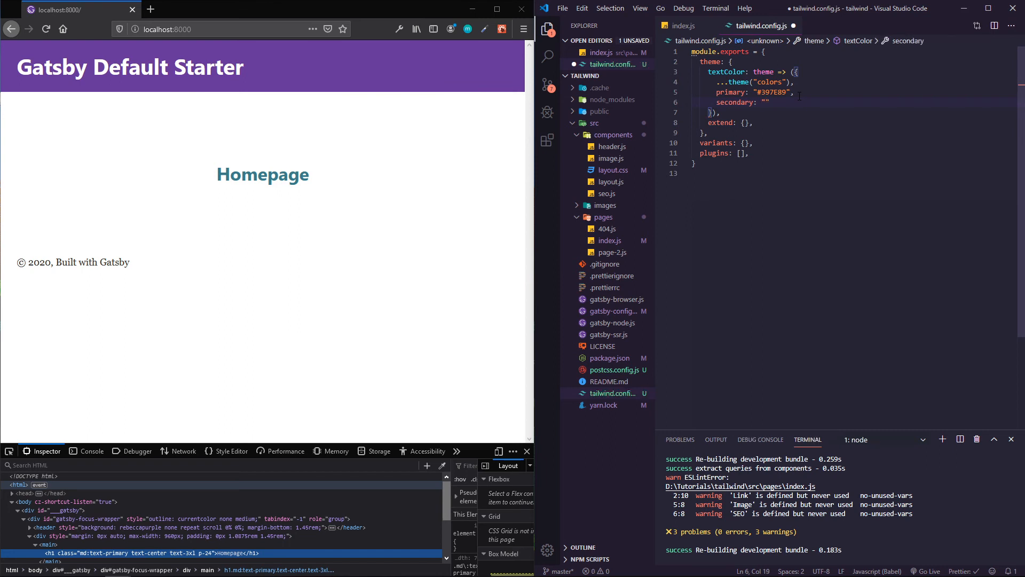
type("#")
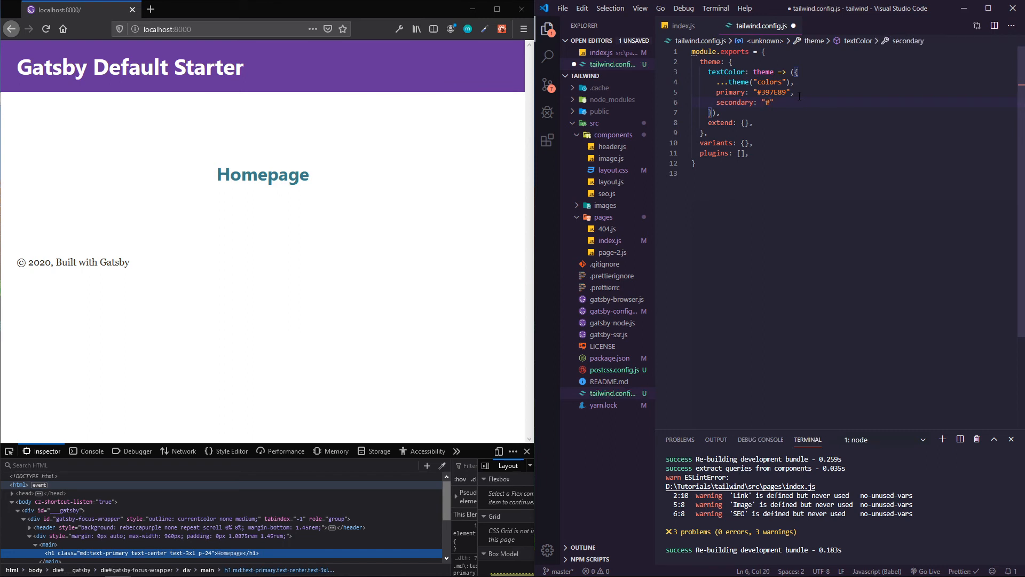
type("8833")
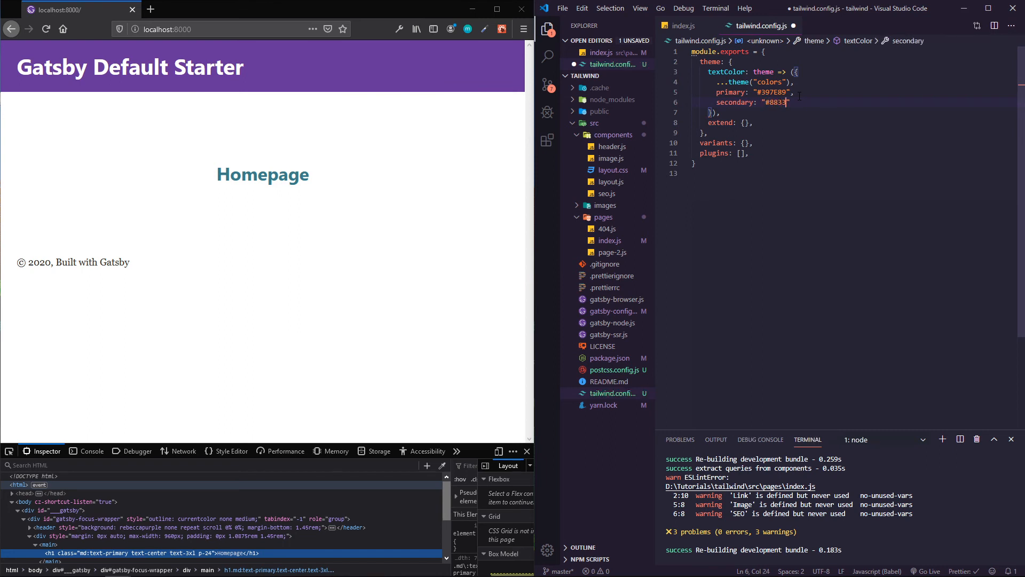
type("77")
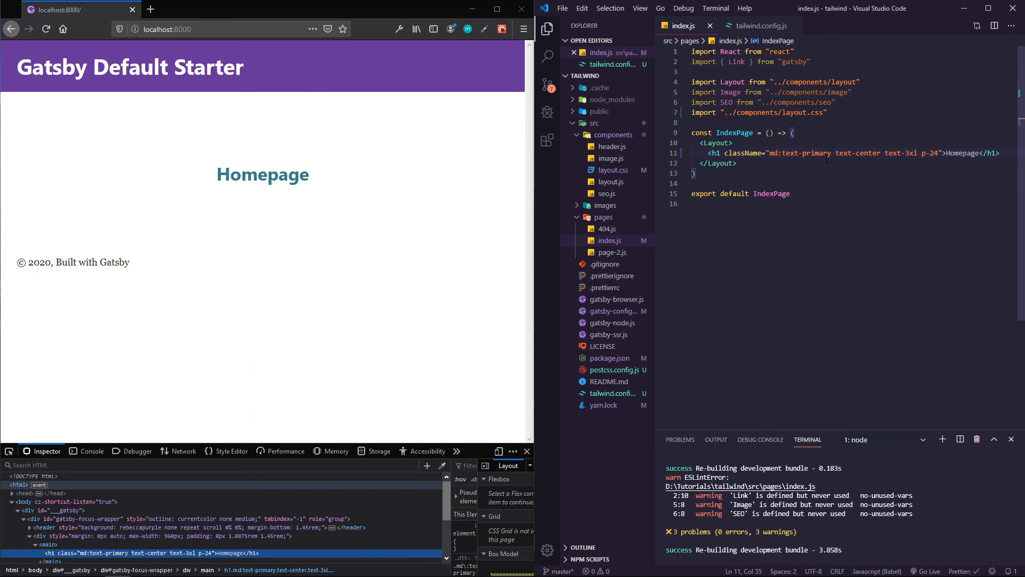
key("Backspace")
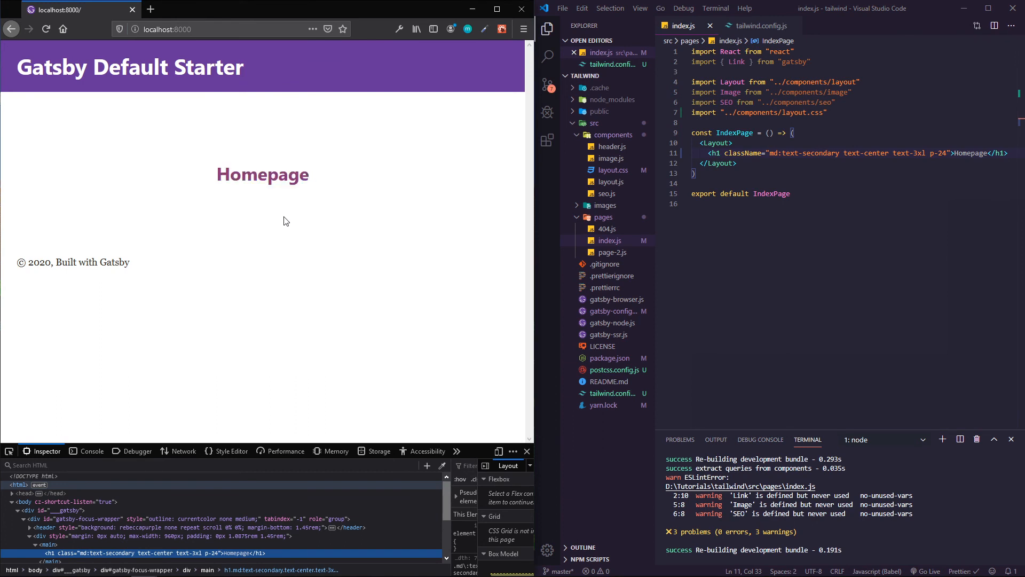
mouse_move(312, 191)
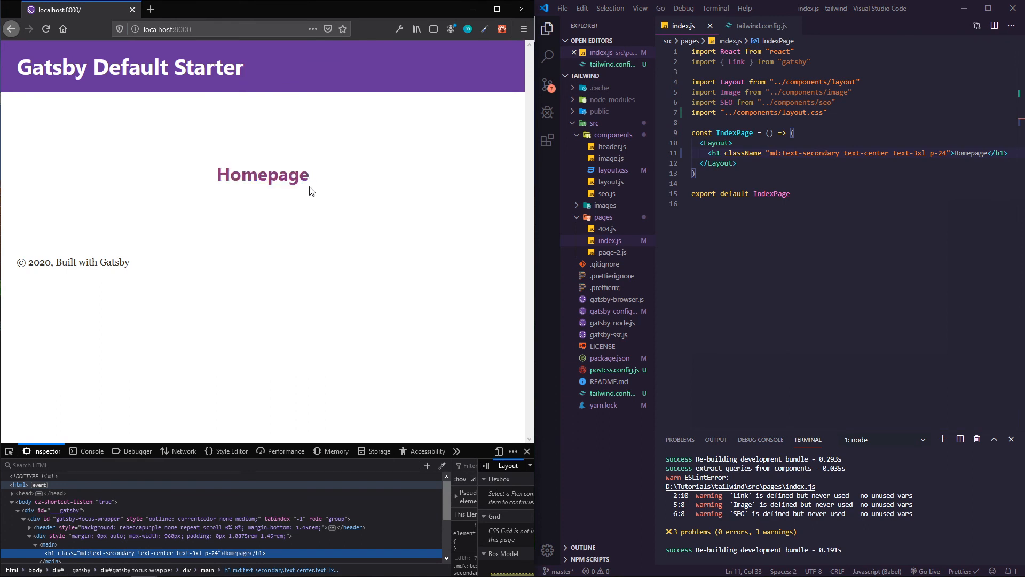
mouse_move(332, 190)
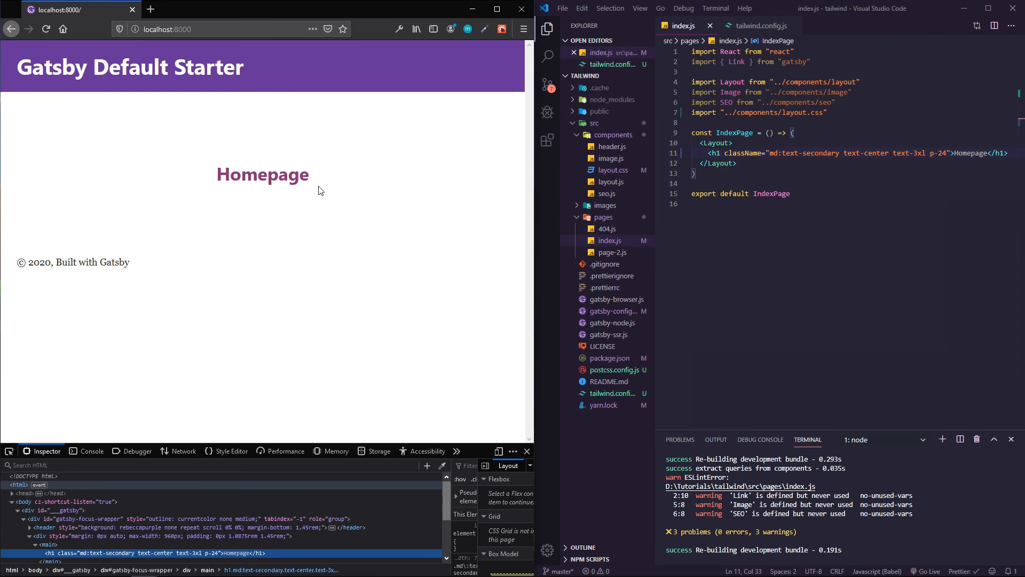
mouse_move(316, 190)
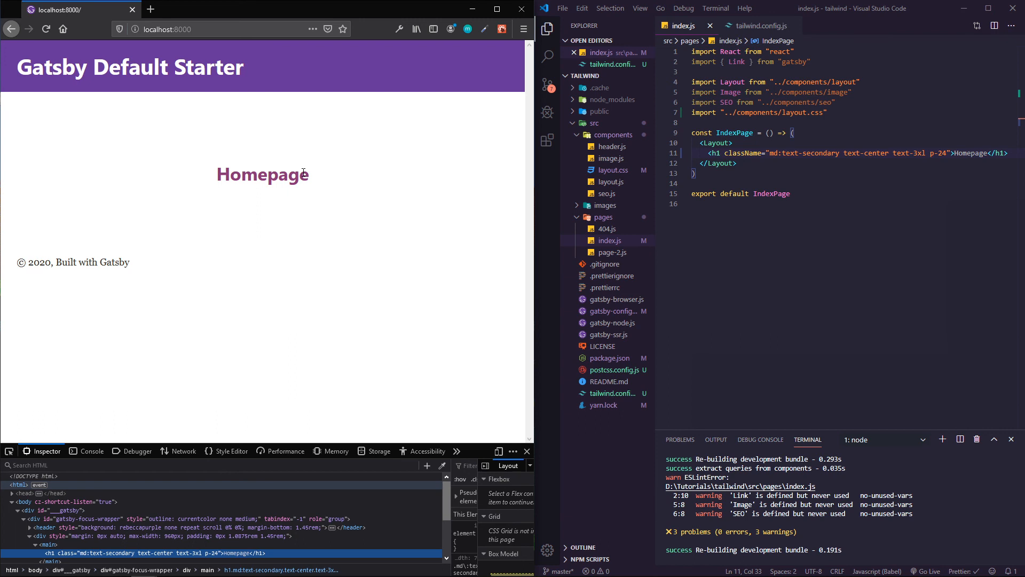
mouse_move(350, 132)
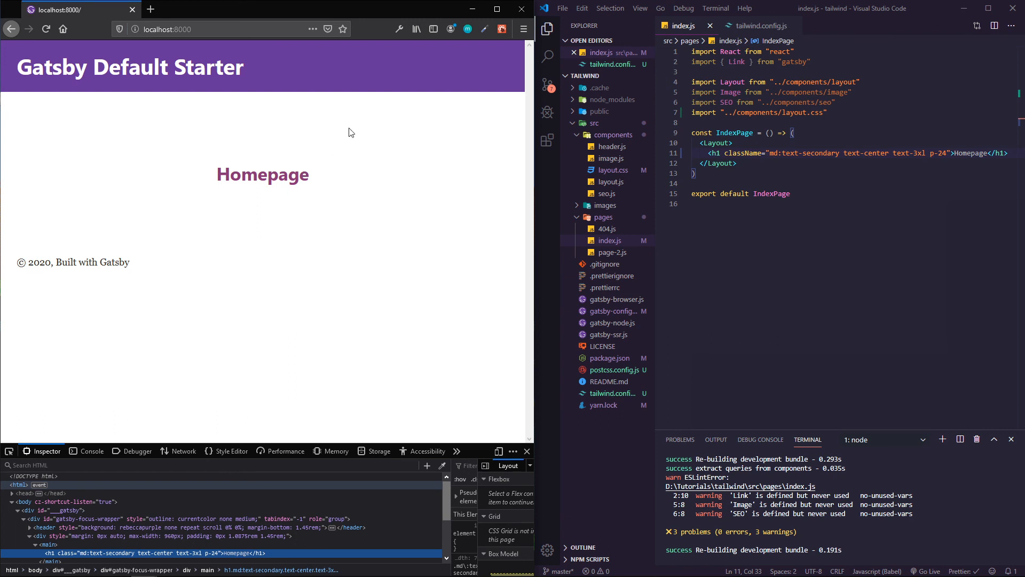
mouse_move(320, 164)
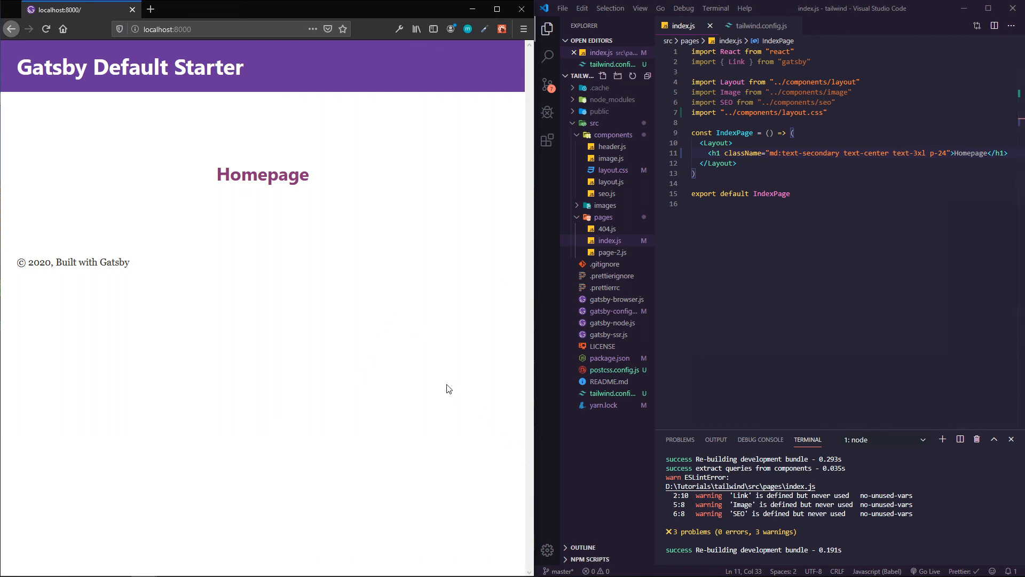
mouse_move(403, 288)
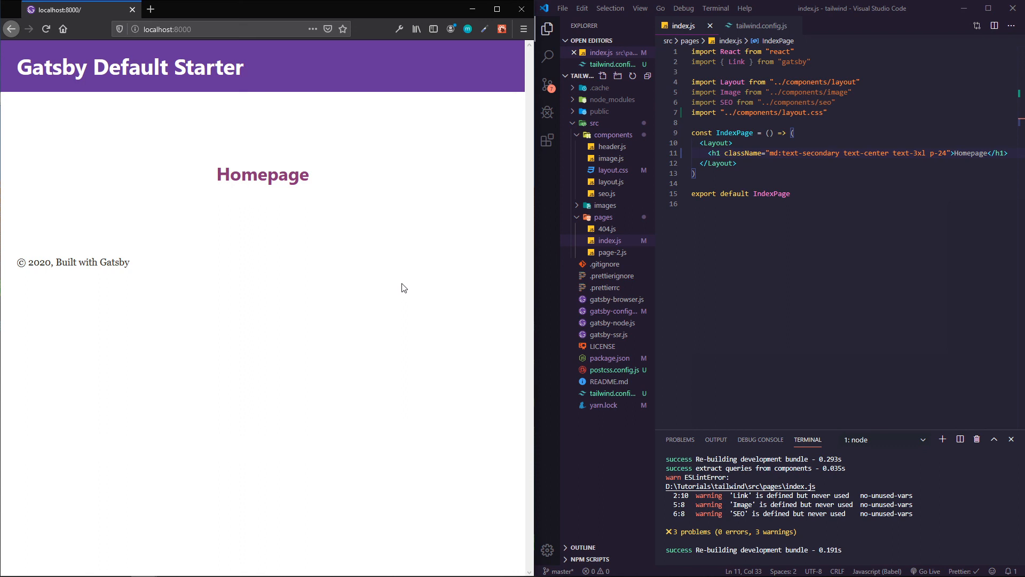
mouse_move(392, 287)
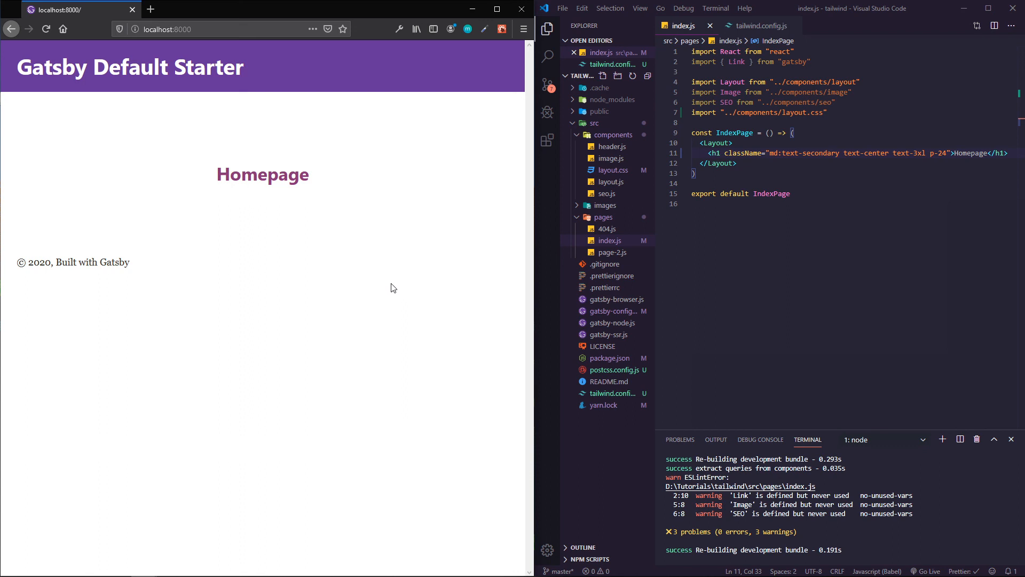
mouse_move(393, 288)
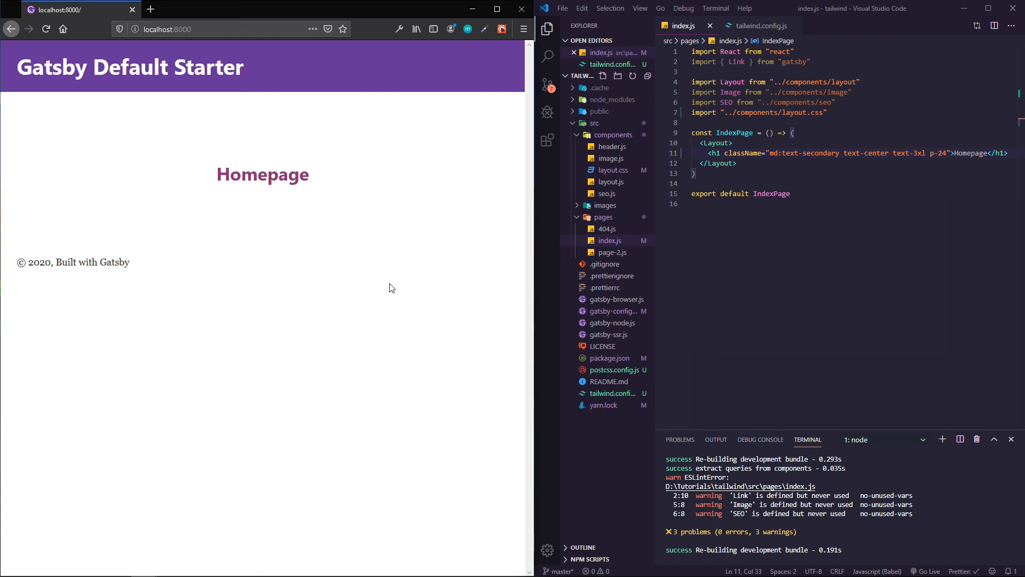
mouse_move(454, 277)
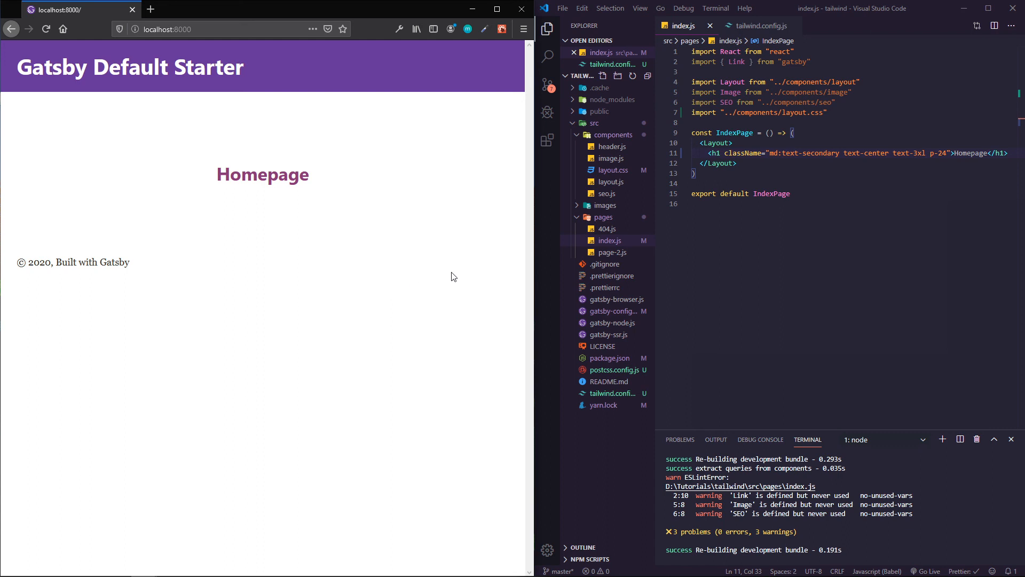